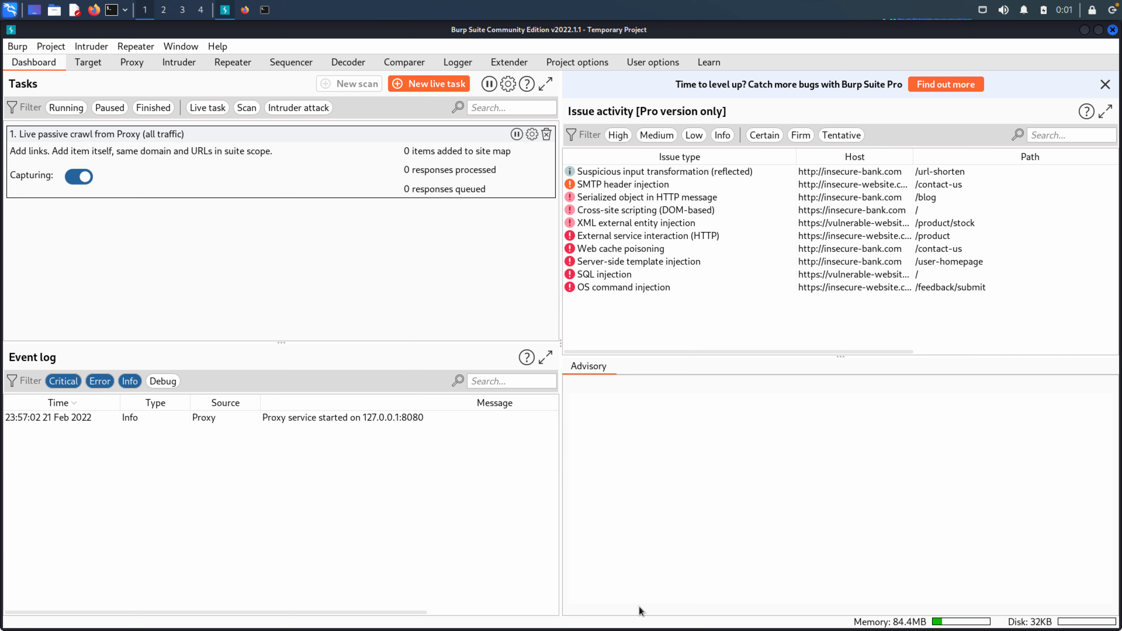
pyautogui.moveTo(608, 628)
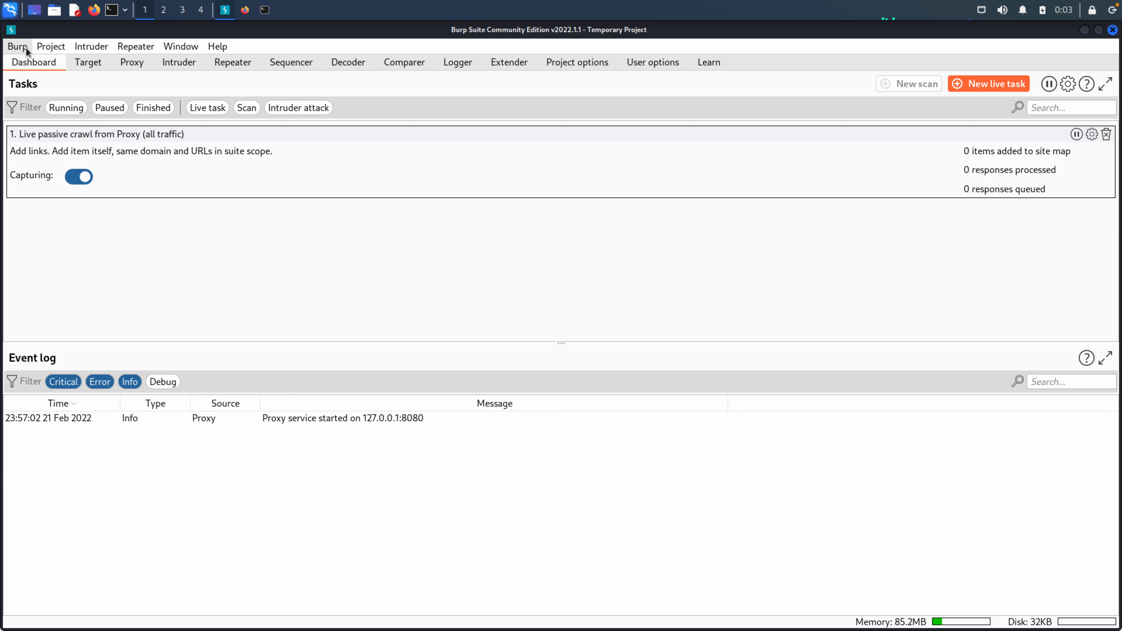
# Browse the Burp, Project, Intruder and following menus, ending on the Window menu's detach options.
pyautogui.click(16, 47)
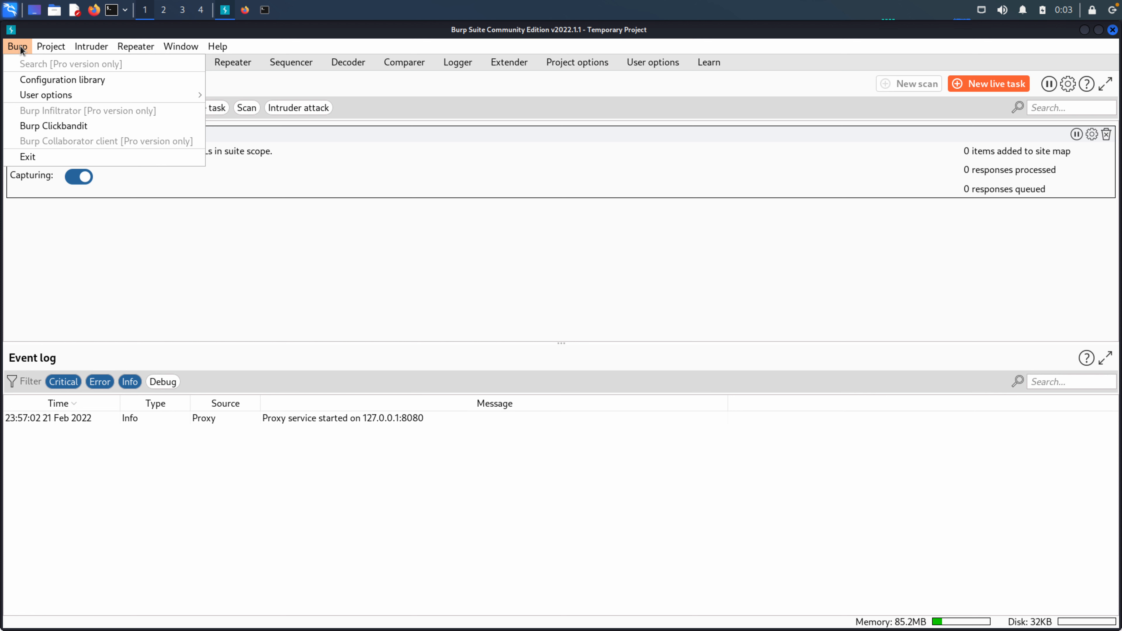
pyautogui.moveTo(36, 98)
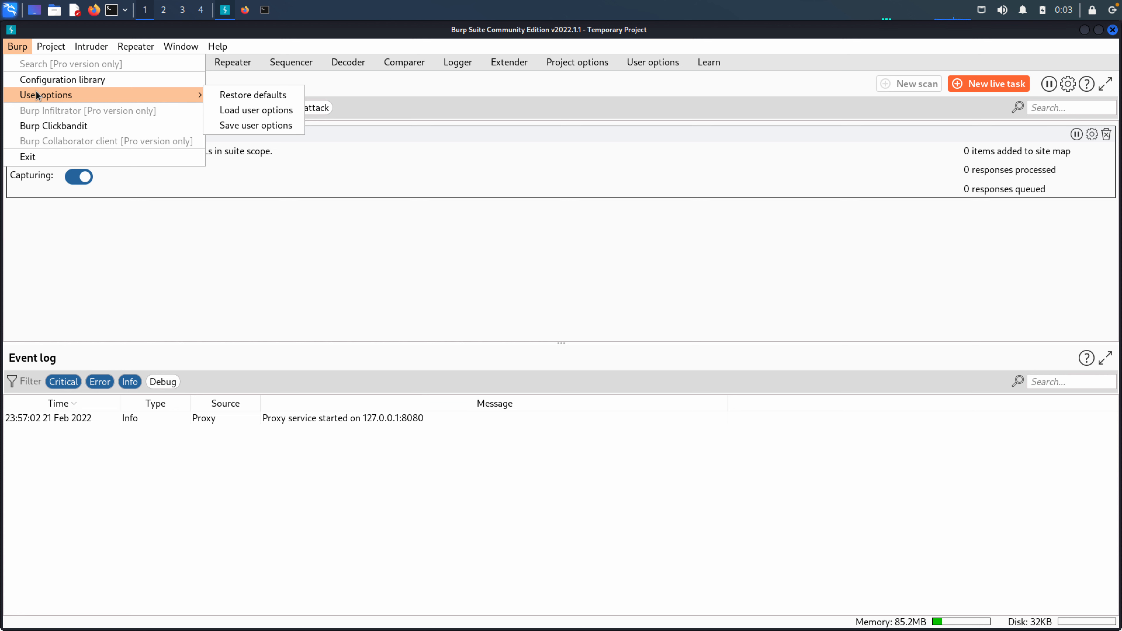
pyautogui.click(50, 47)
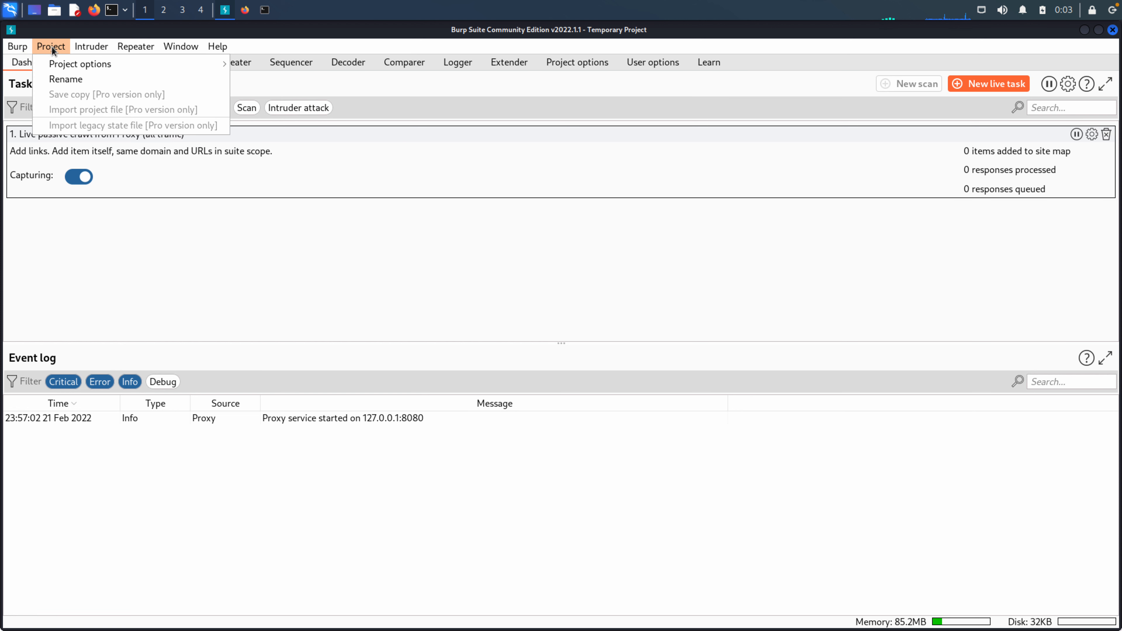
pyautogui.click(91, 46)
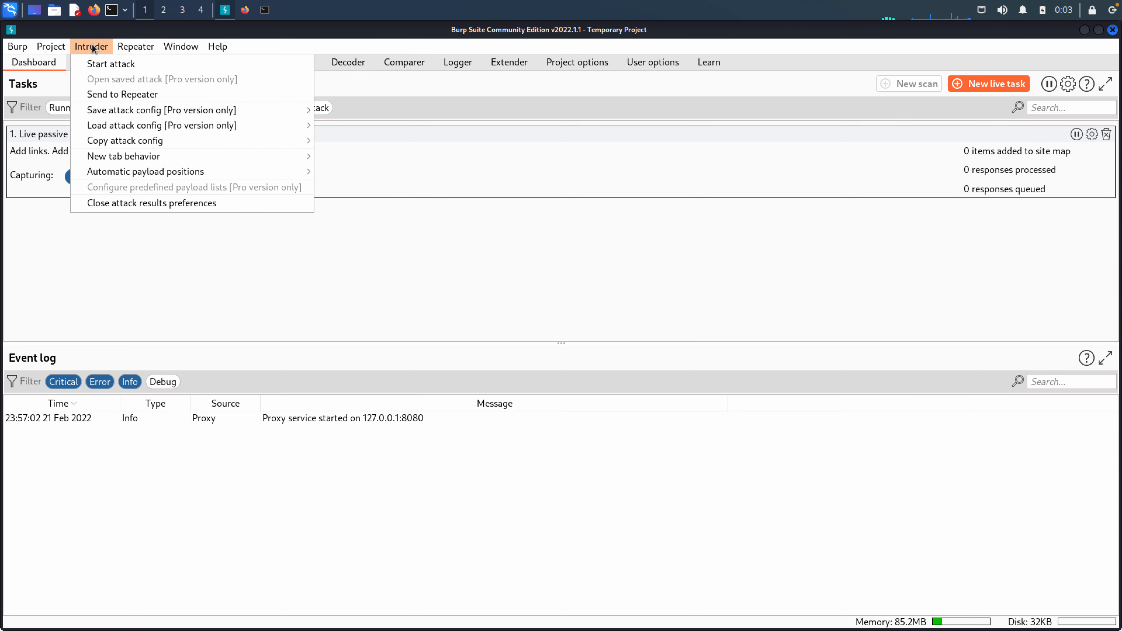
pyautogui.moveTo(113, 49)
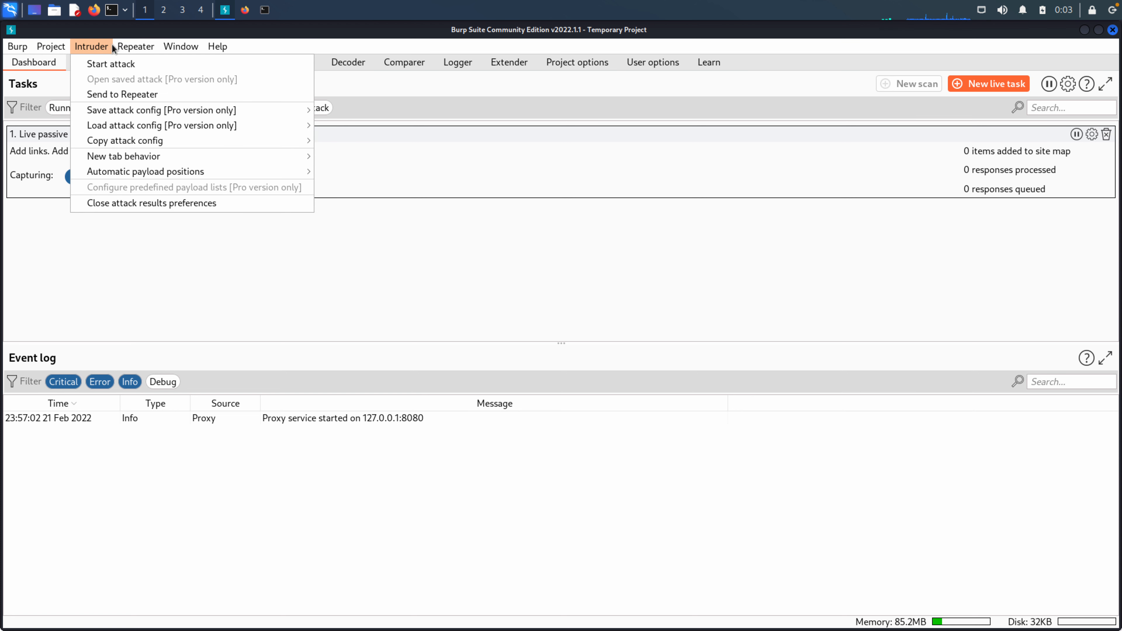
pyautogui.click(180, 47)
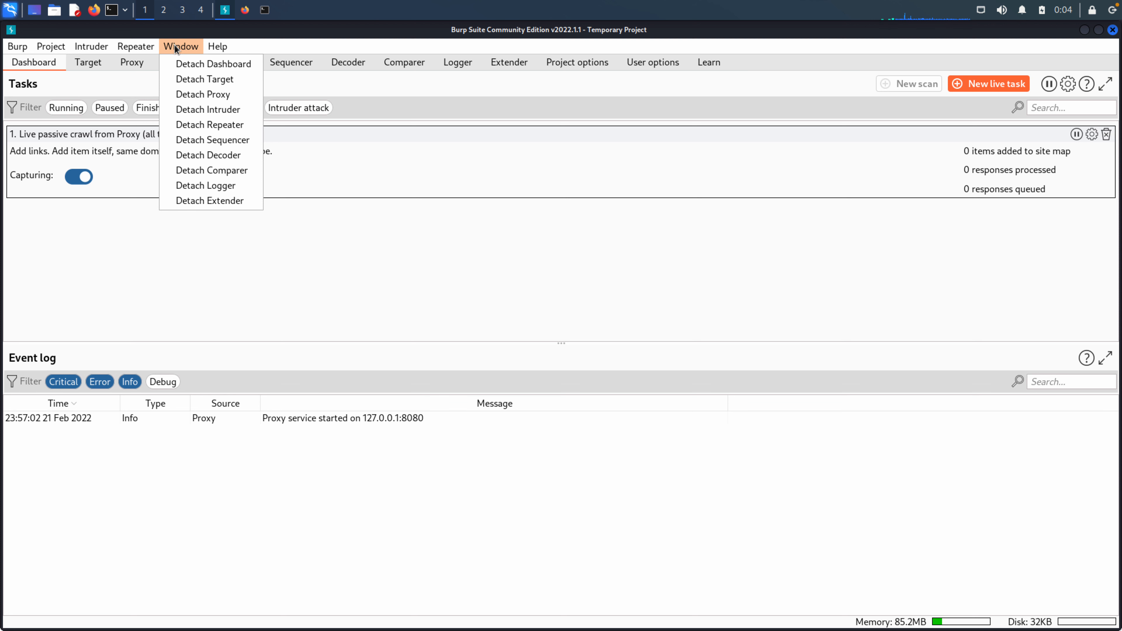
# Dismiss the Window menu without choosing anything, returning to the plain dashboard.
pyautogui.click(217, 46)
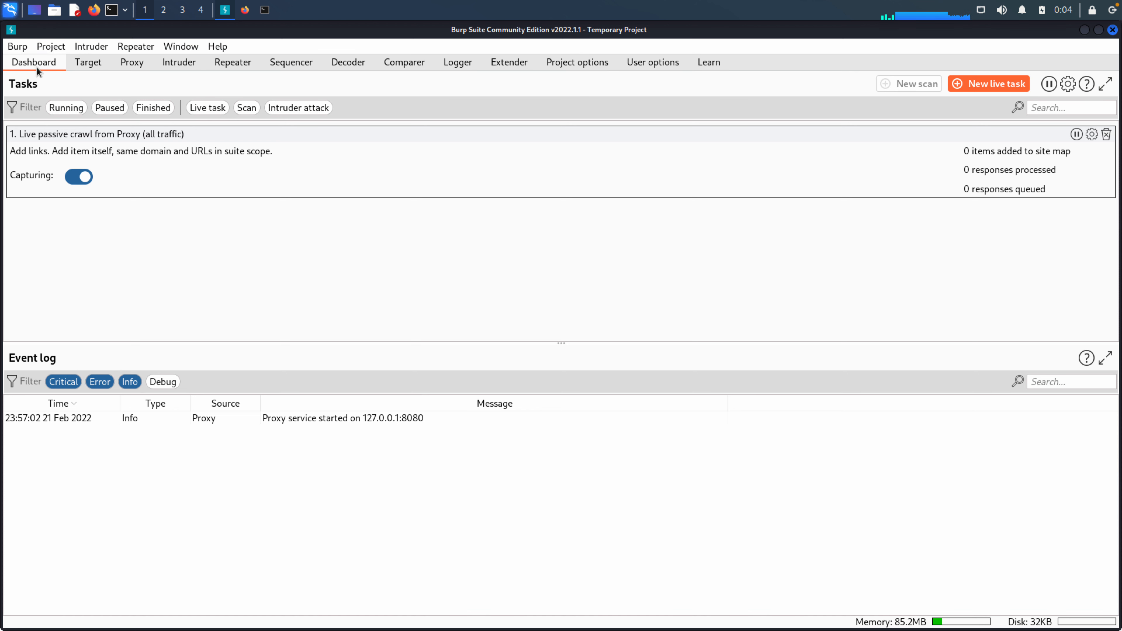
pyautogui.moveTo(87, 68)
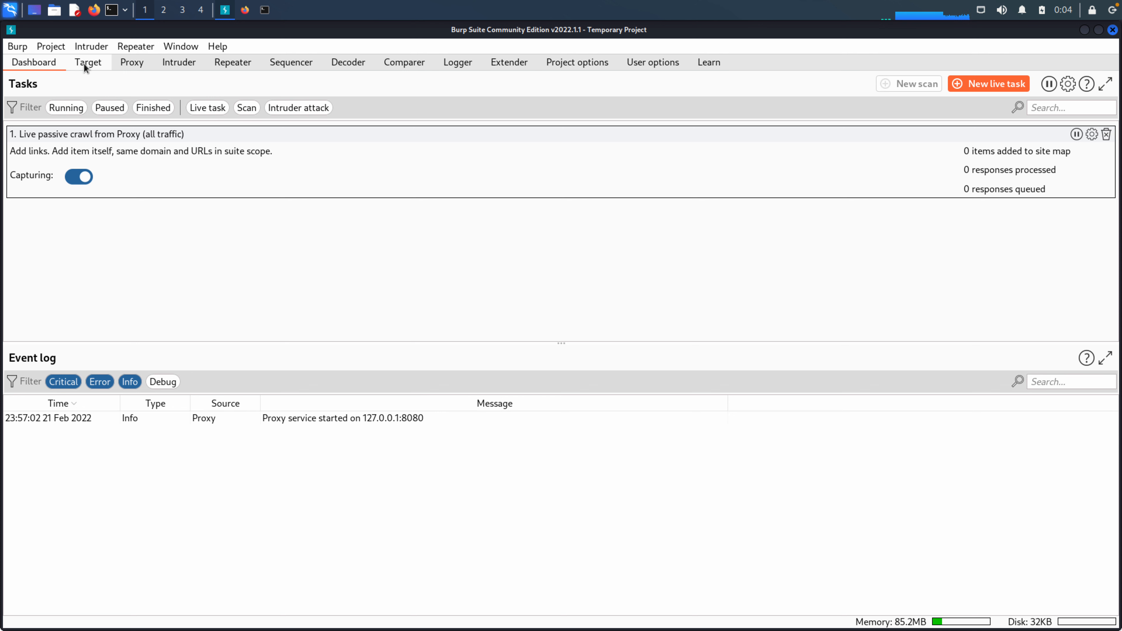
# View the Target site map, then its Scope settings with empty include and exclude lists.
pyautogui.click(88, 62)
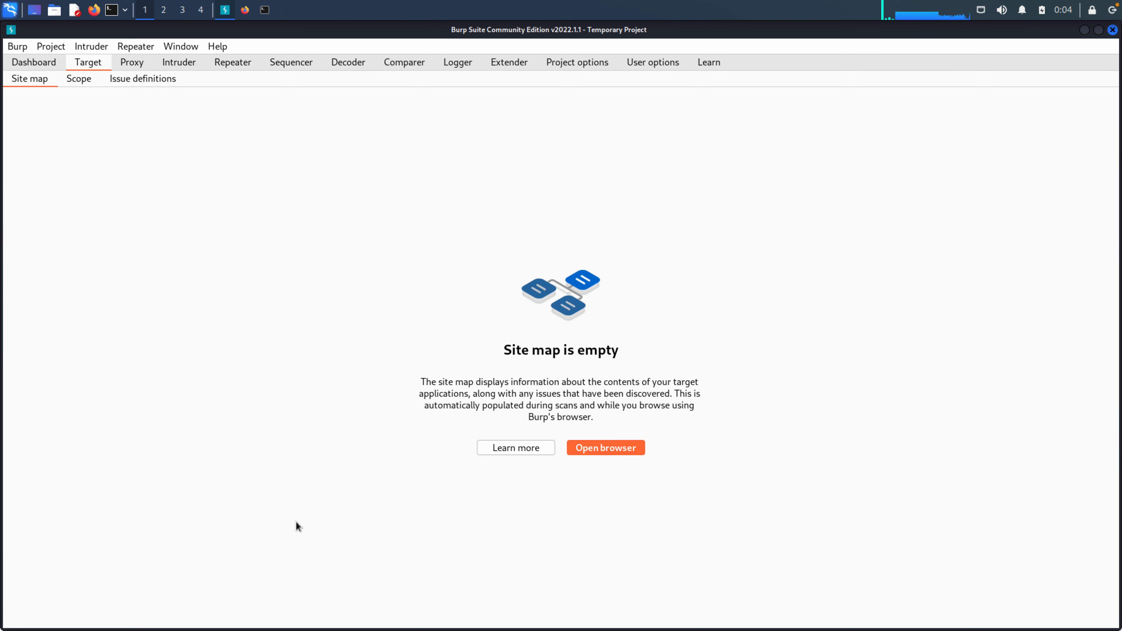
pyautogui.moveTo(325, 587)
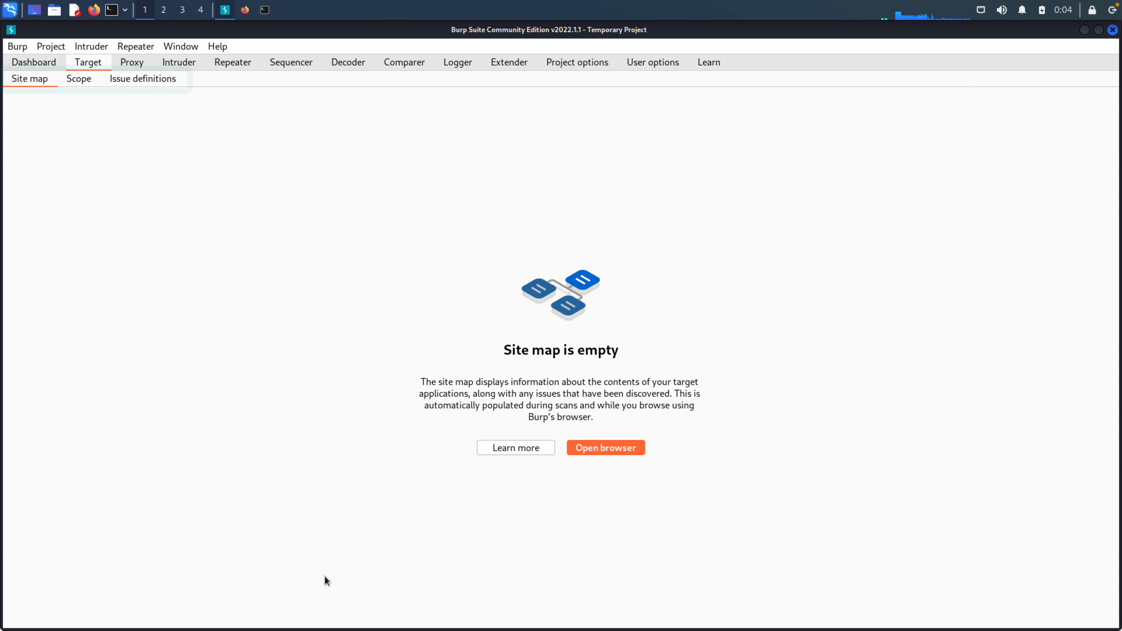
pyautogui.moveTo(220, 288)
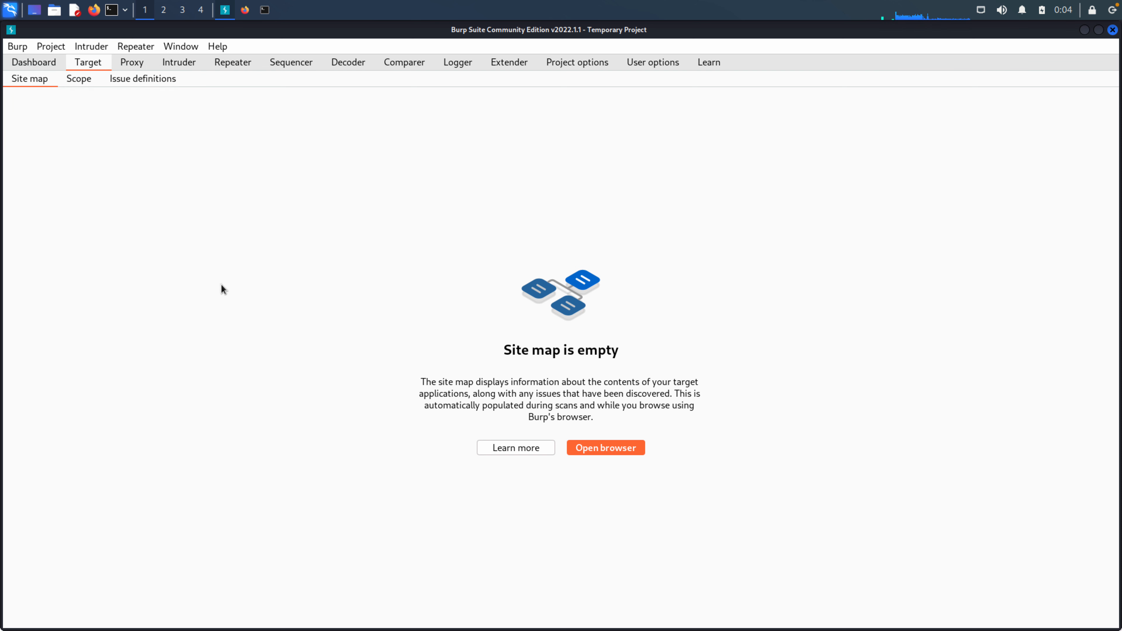
pyautogui.click(78, 78)
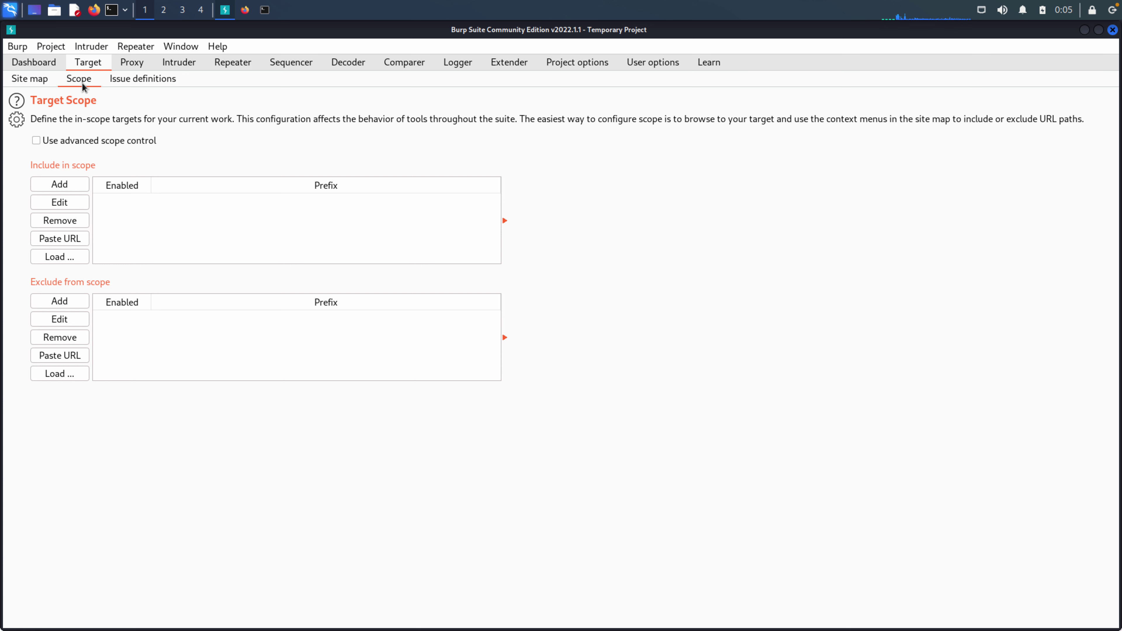
# Glance through Proxy Intercept, Intruder and Decoder, then return to the Target scope.
pyautogui.click(132, 62)
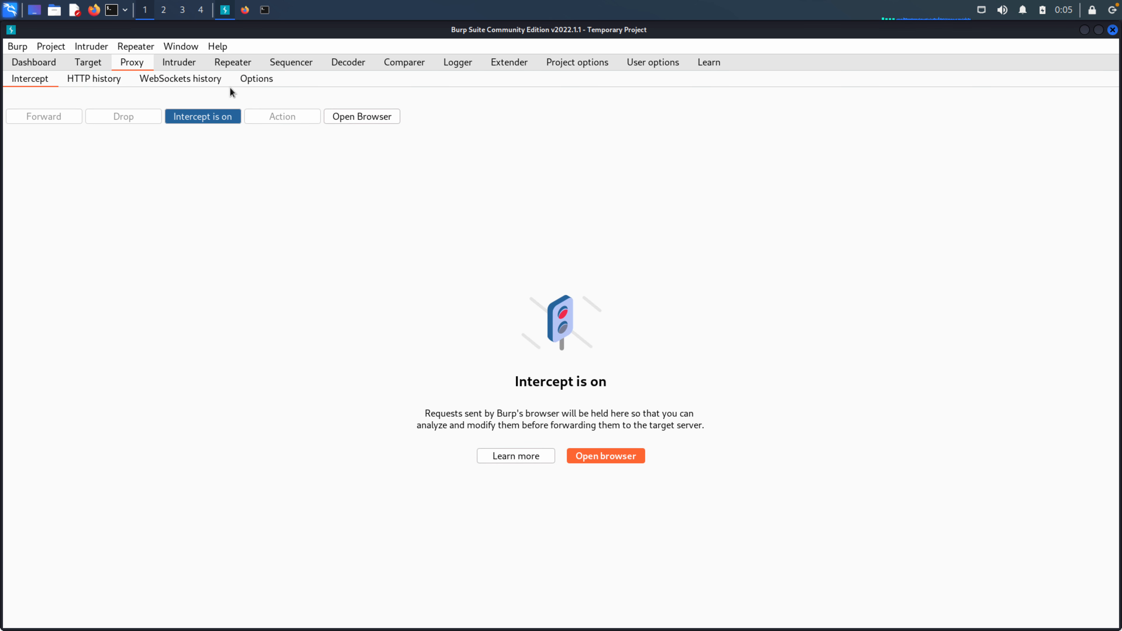
pyautogui.click(179, 62)
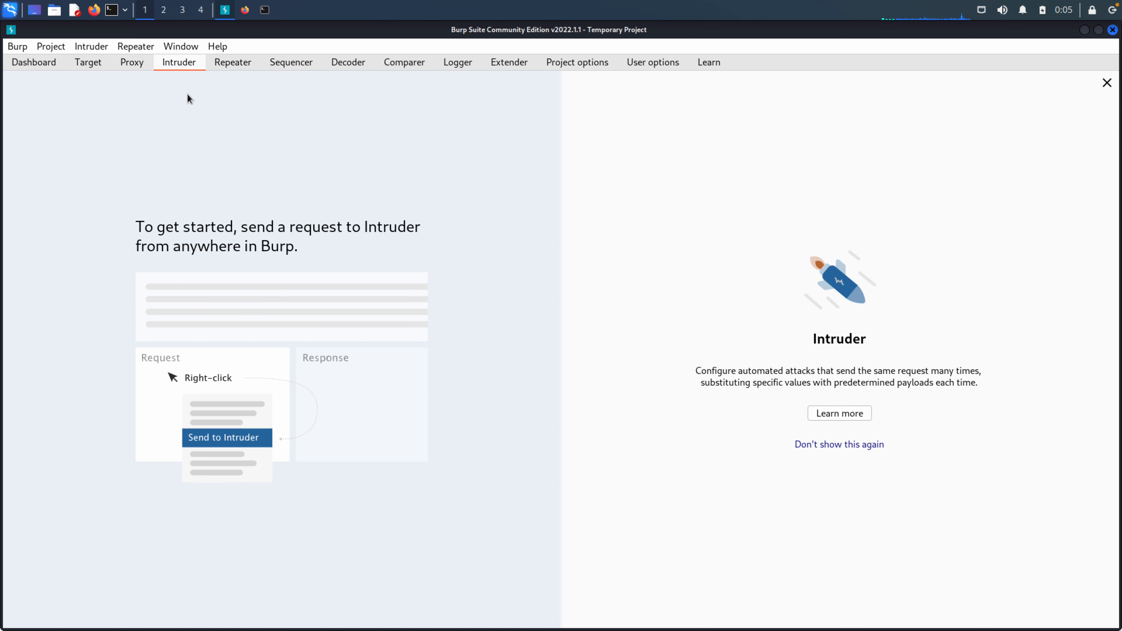
pyautogui.moveTo(250, 99)
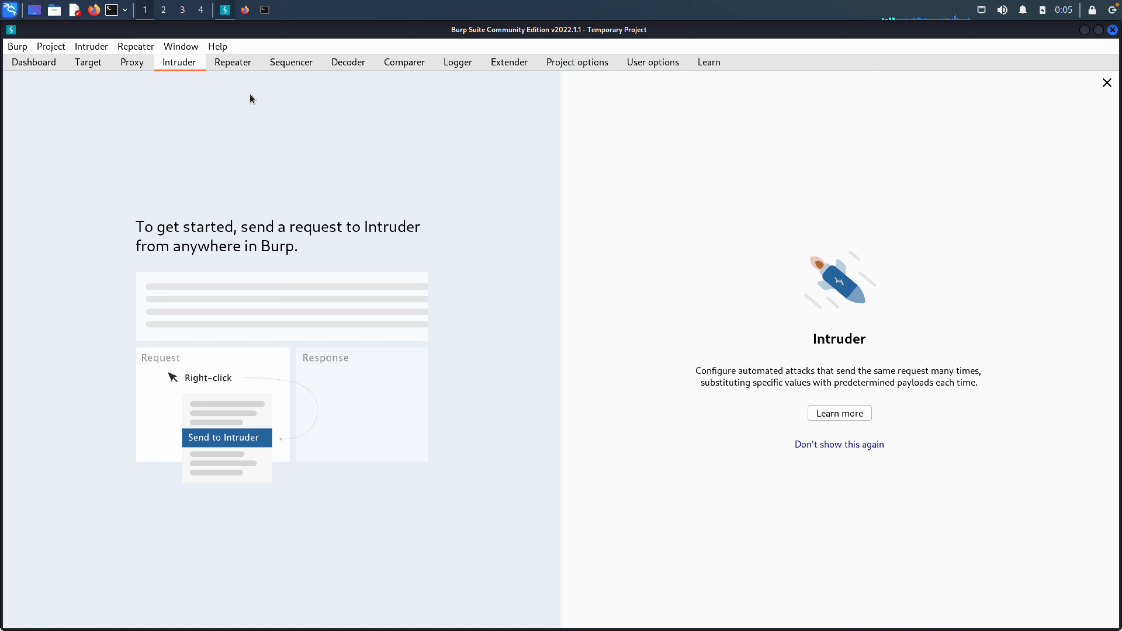
pyautogui.moveTo(339, 88)
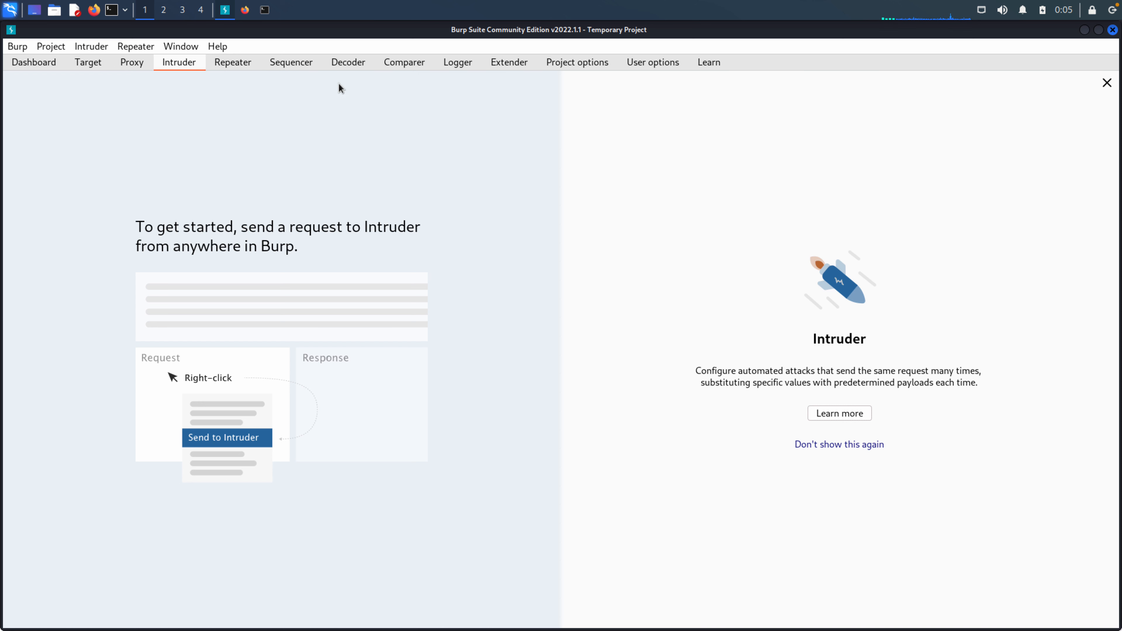
pyautogui.click(347, 62)
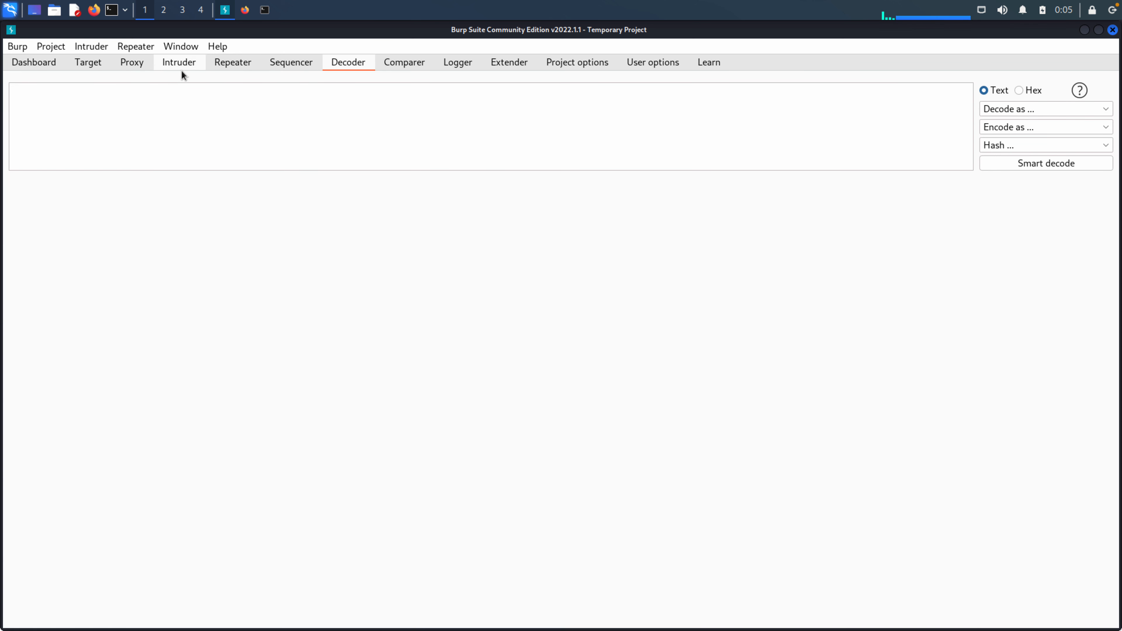
pyautogui.moveTo(285, 78)
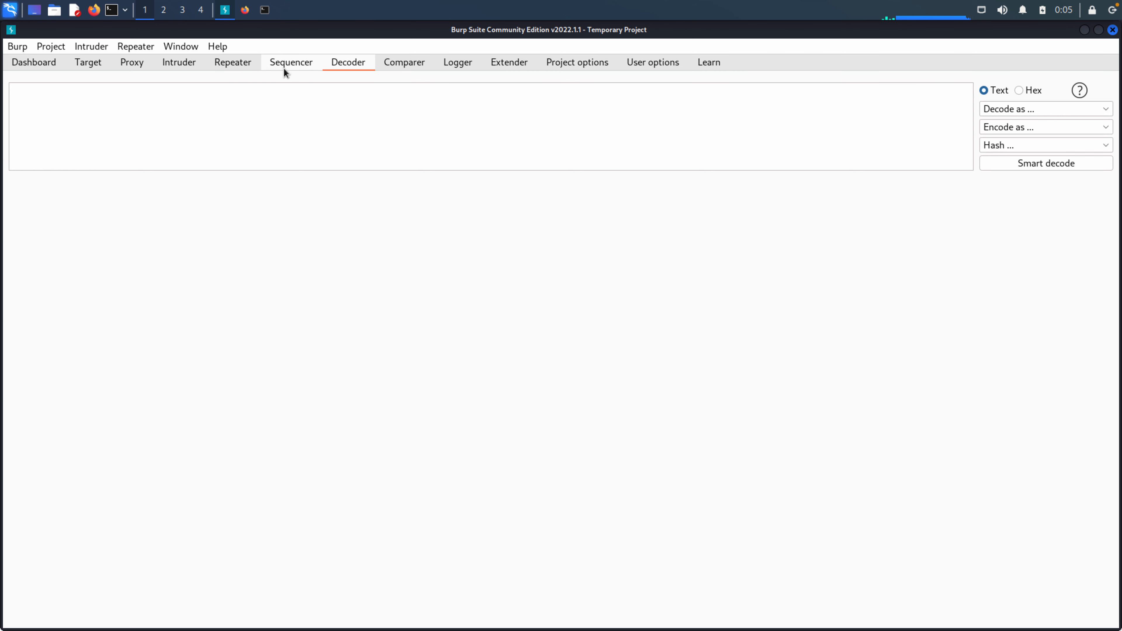
pyautogui.moveTo(277, 79)
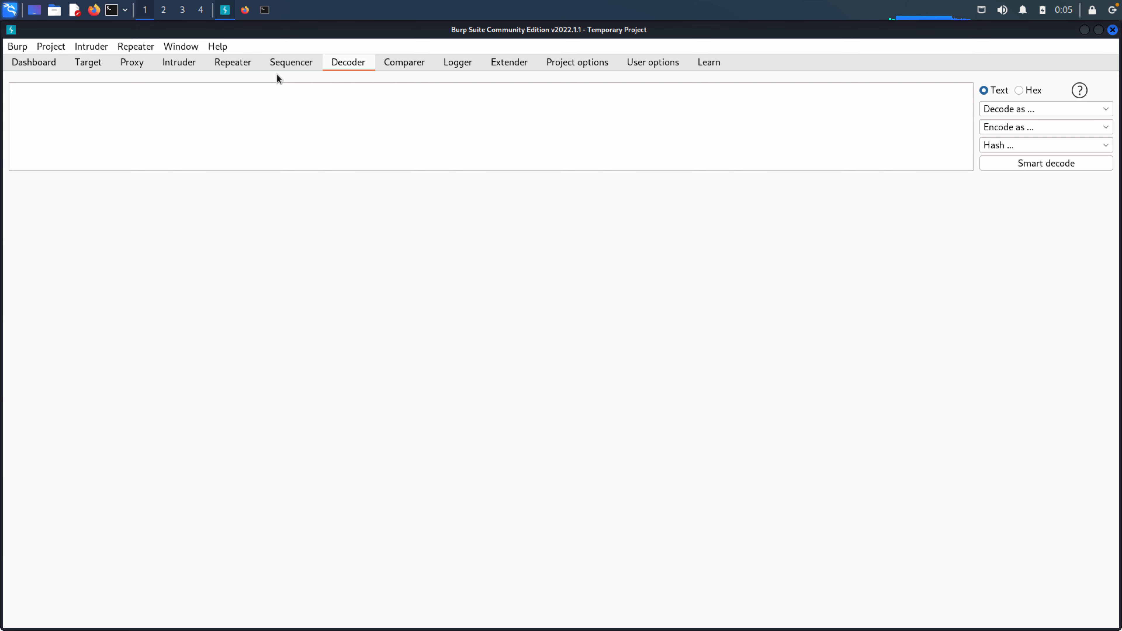
pyautogui.click(88, 62)
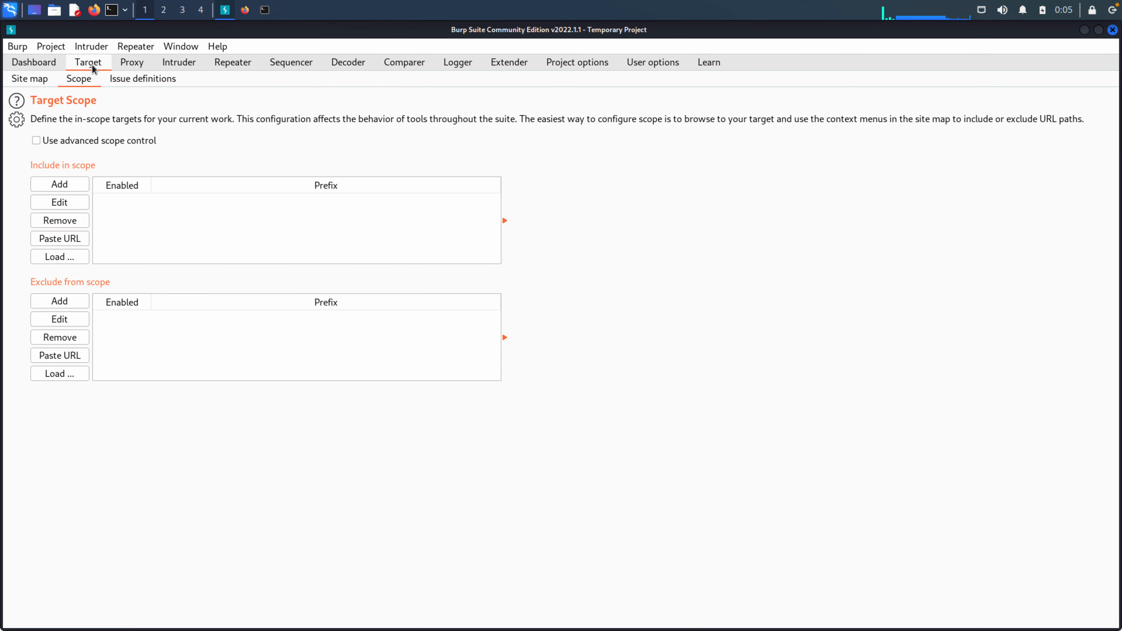
pyautogui.moveTo(132, 106)
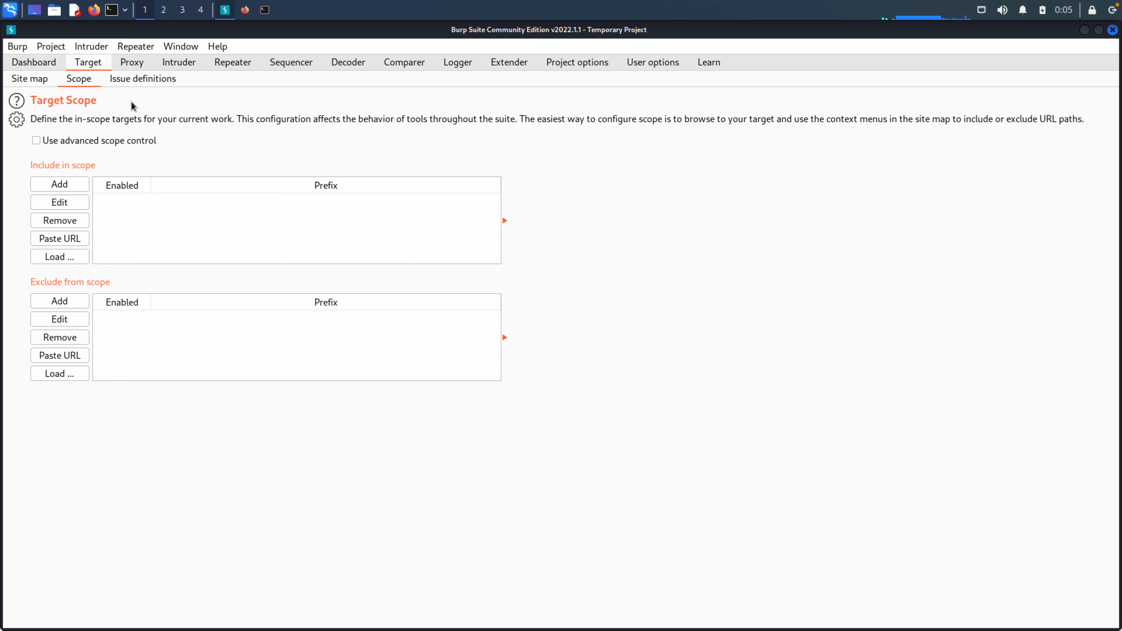
# Revisit Proxy Intercept and Decoder, then bring up the empty Comparer tool.
pyautogui.click(132, 62)
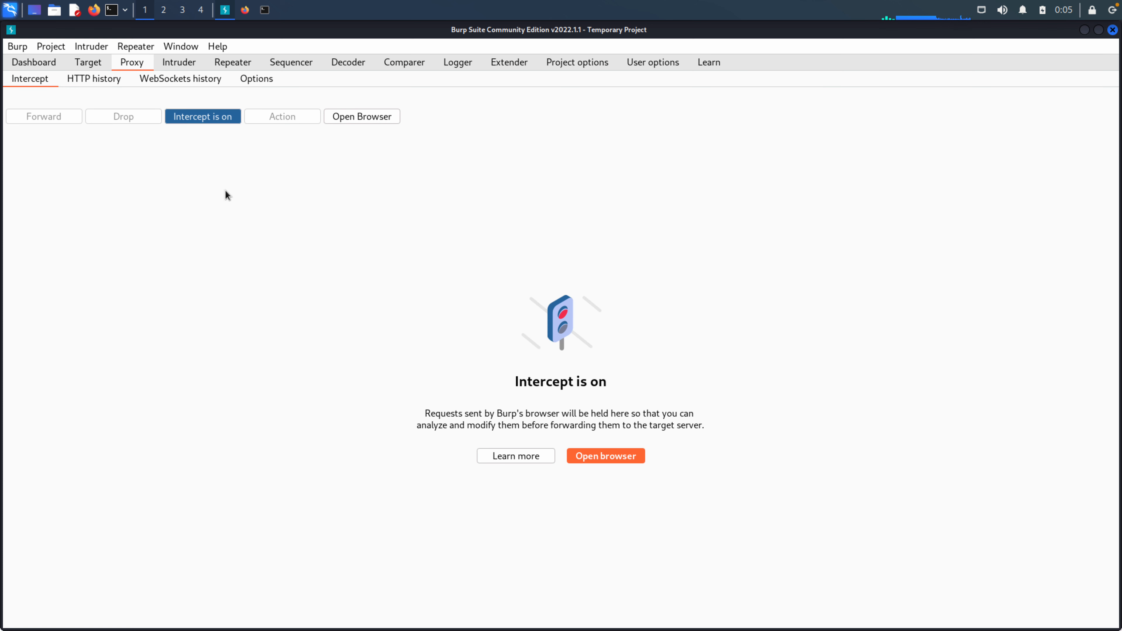
pyautogui.moveTo(222, 209)
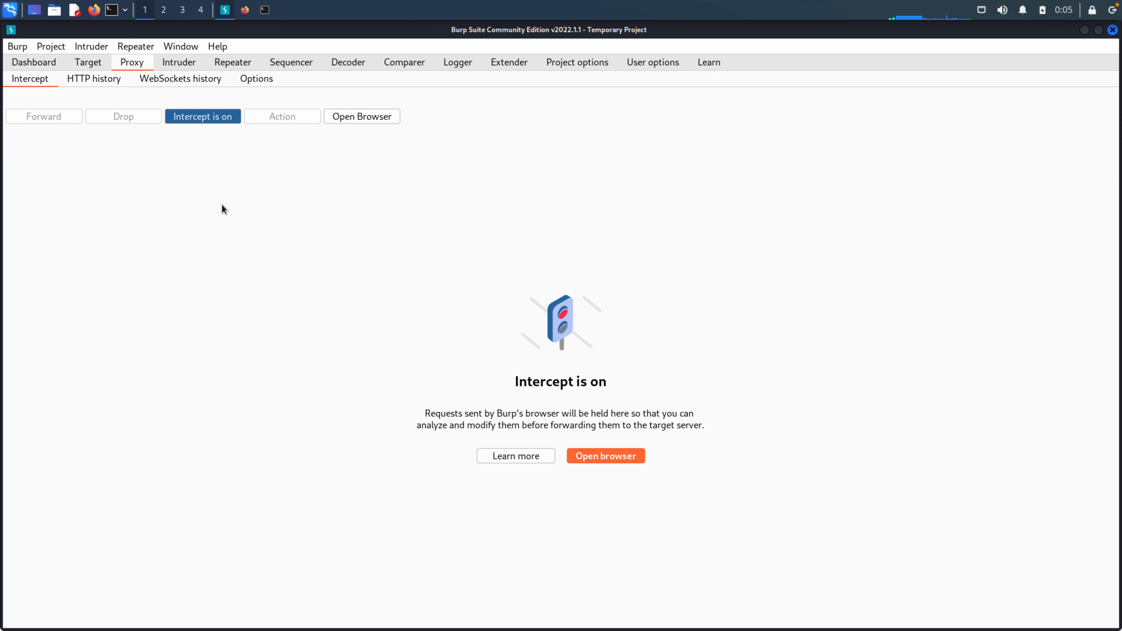
pyautogui.click(347, 62)
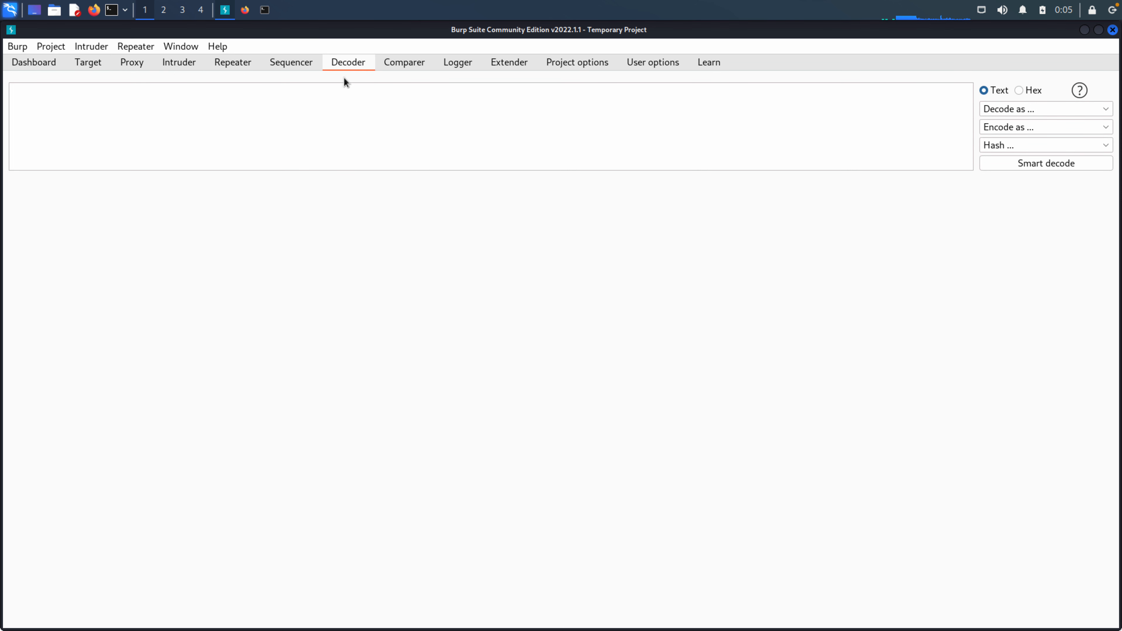
pyautogui.moveTo(562, 322)
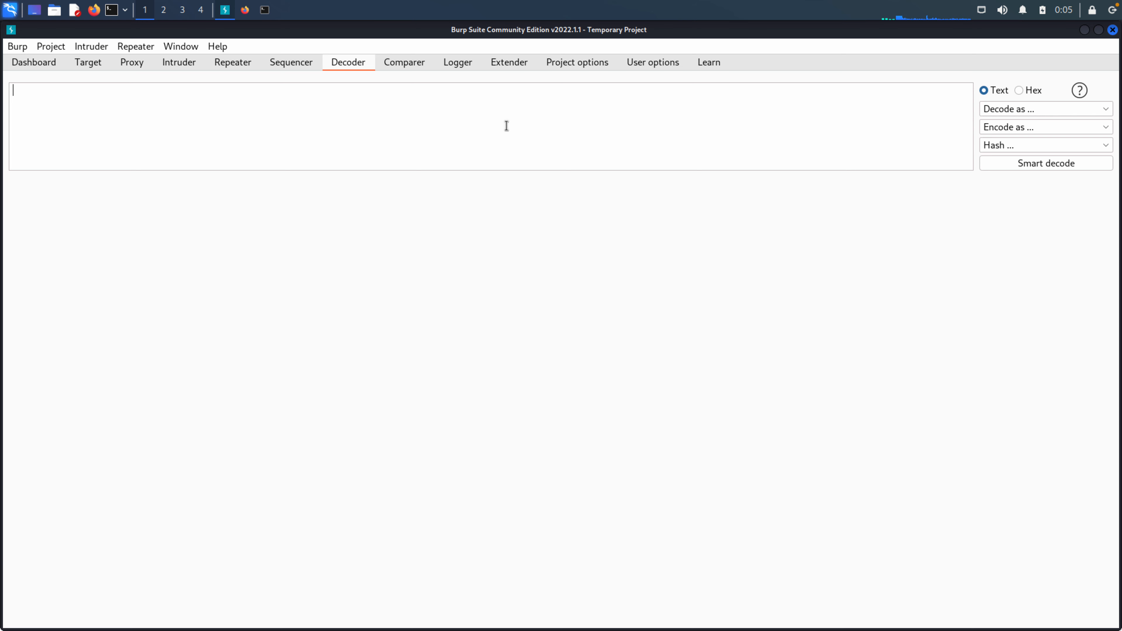
pyautogui.moveTo(958, 129)
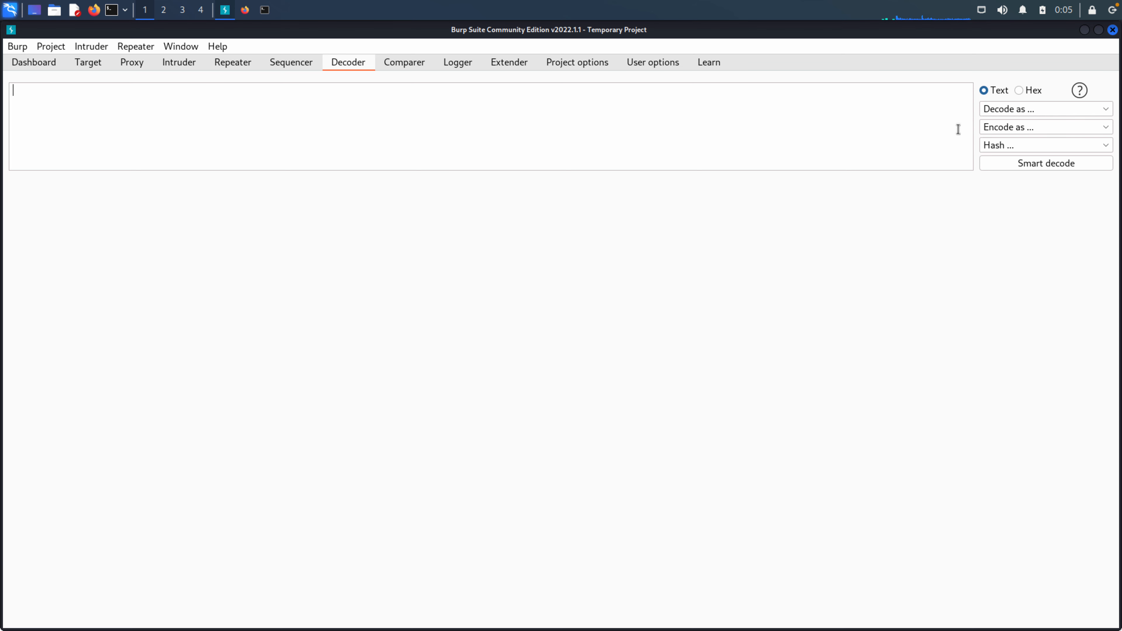
pyautogui.moveTo(948, 202)
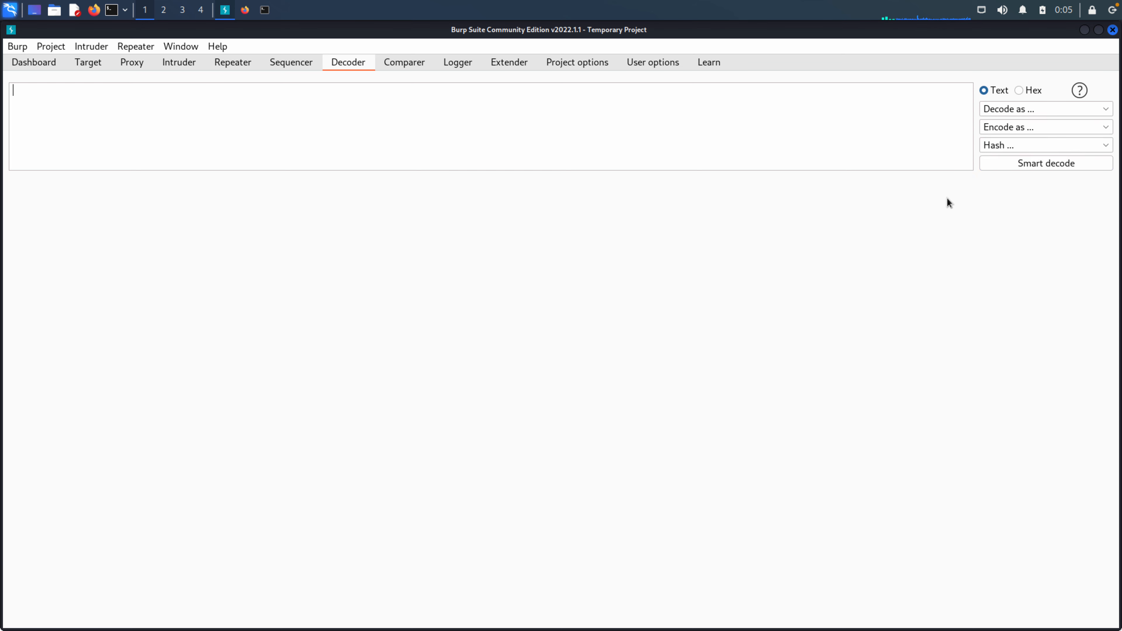
pyautogui.moveTo(462, 190)
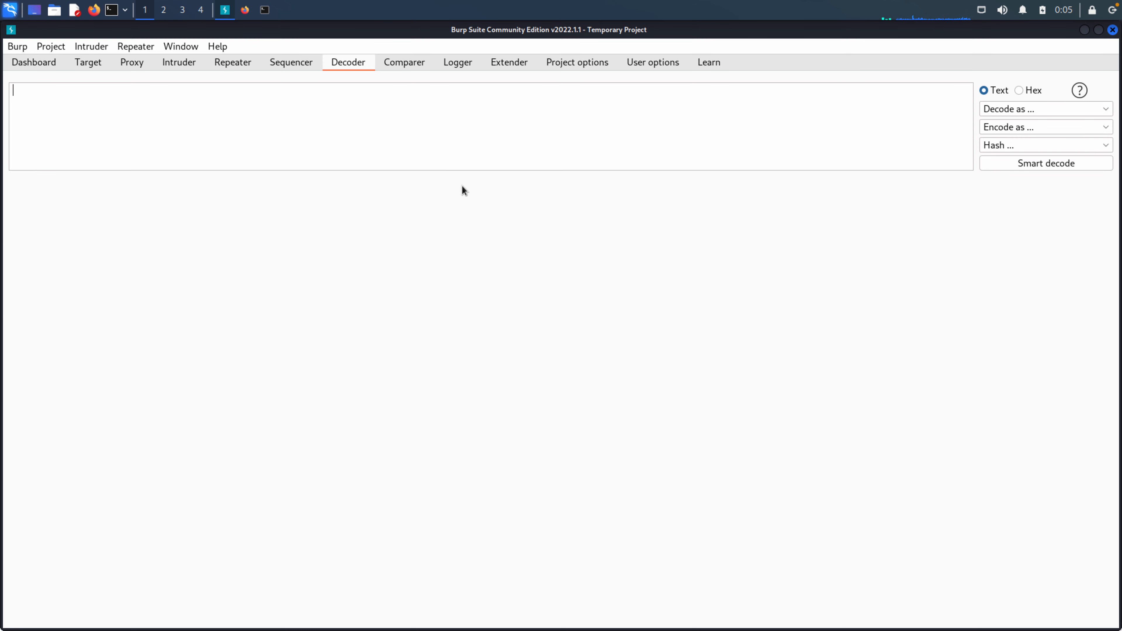
pyautogui.click(405, 62)
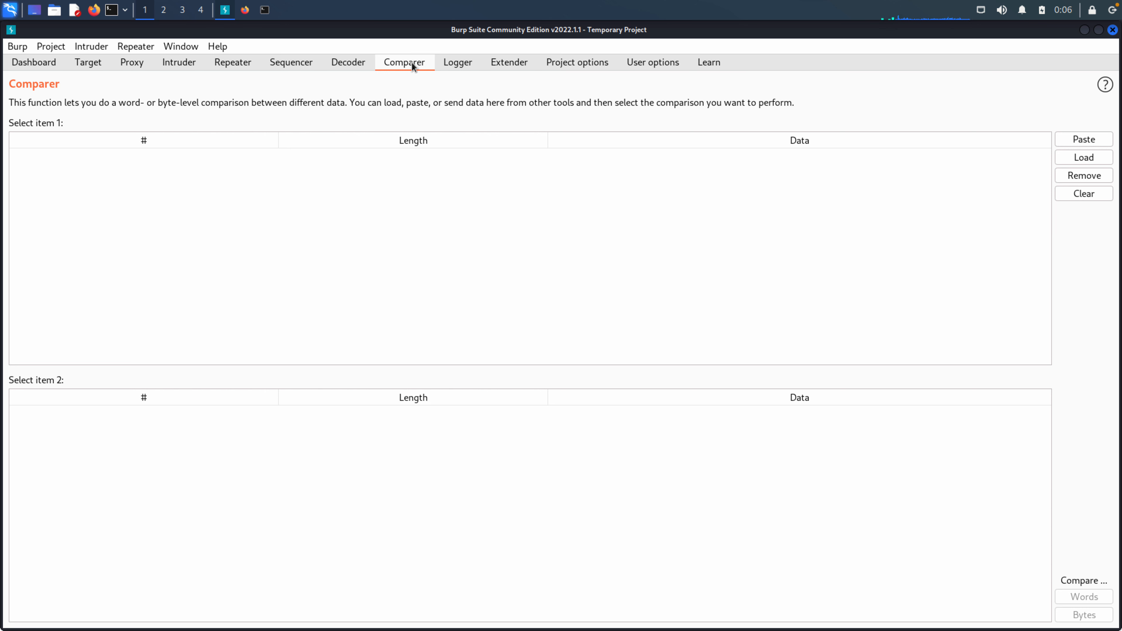
# Look over the empty Logger, then show the Extender's empty extensions list.
pyautogui.click(458, 62)
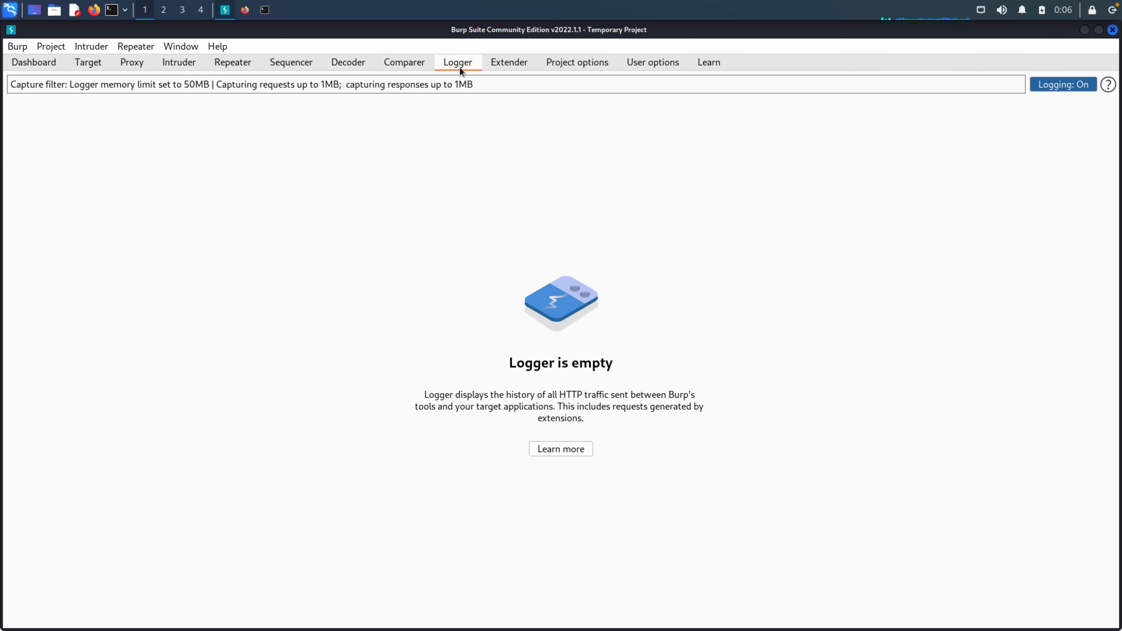
pyautogui.click(508, 62)
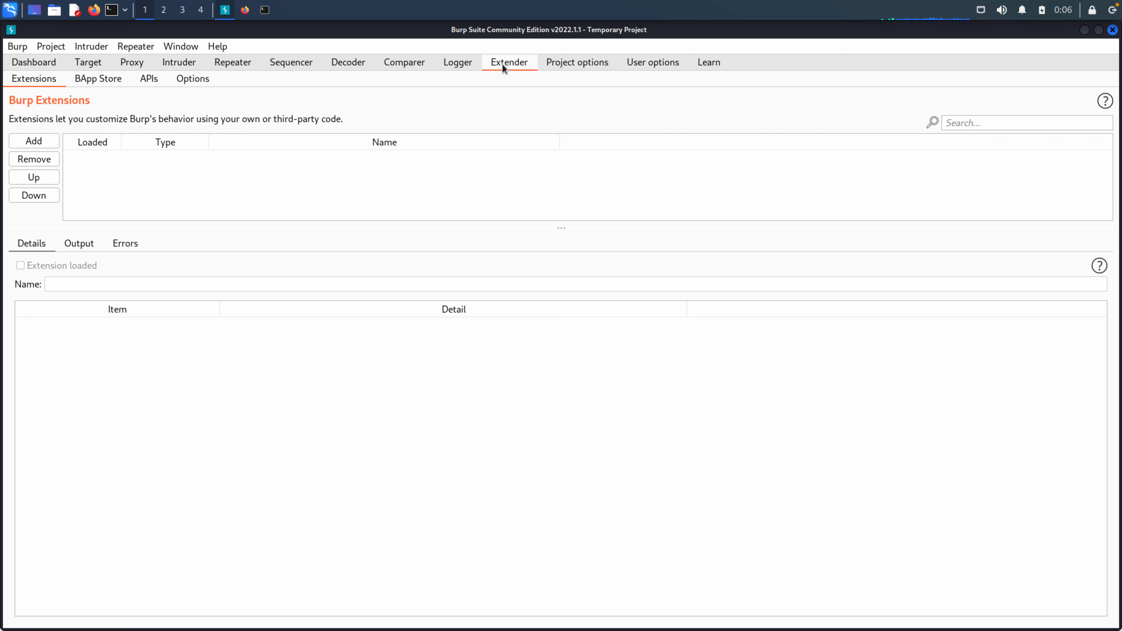
pyautogui.moveTo(334, 91)
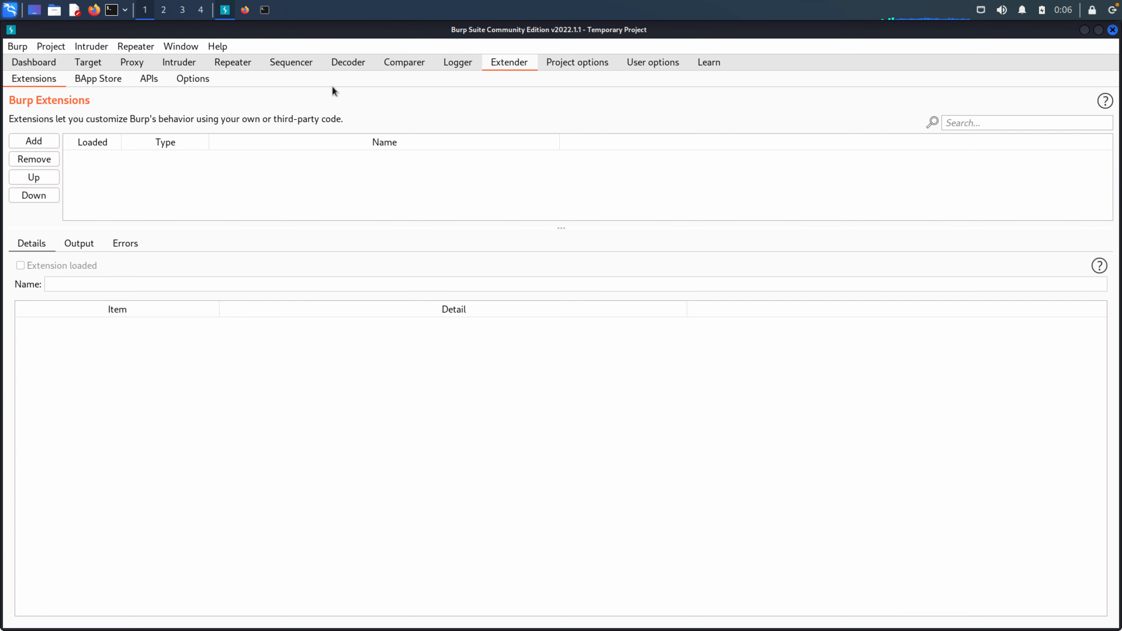
pyautogui.click(98, 78)
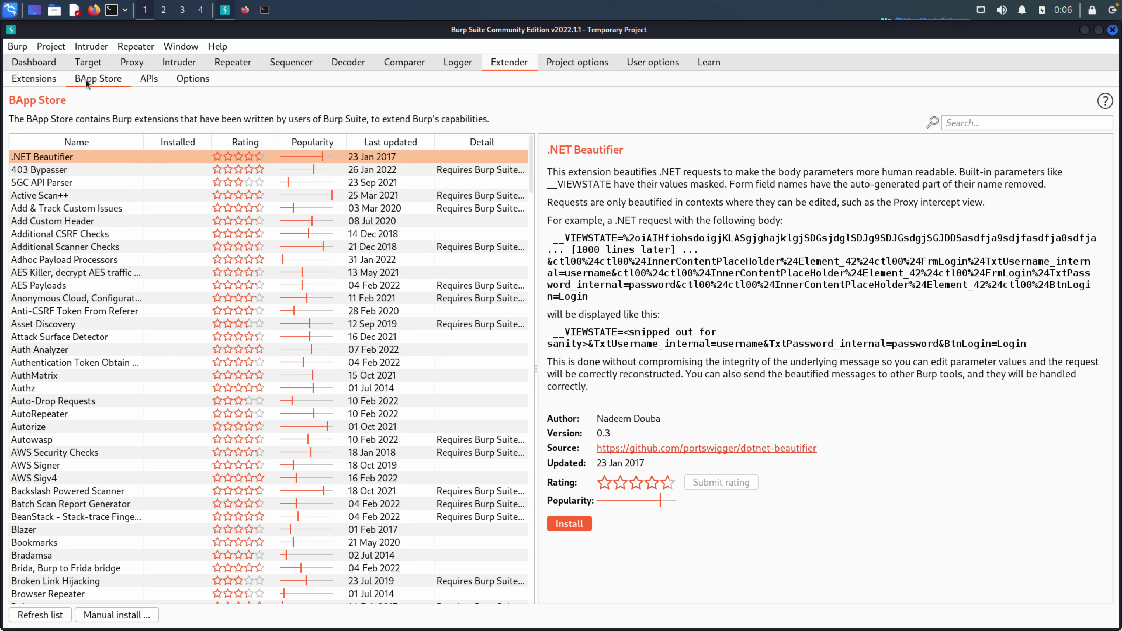
pyautogui.click(34, 79)
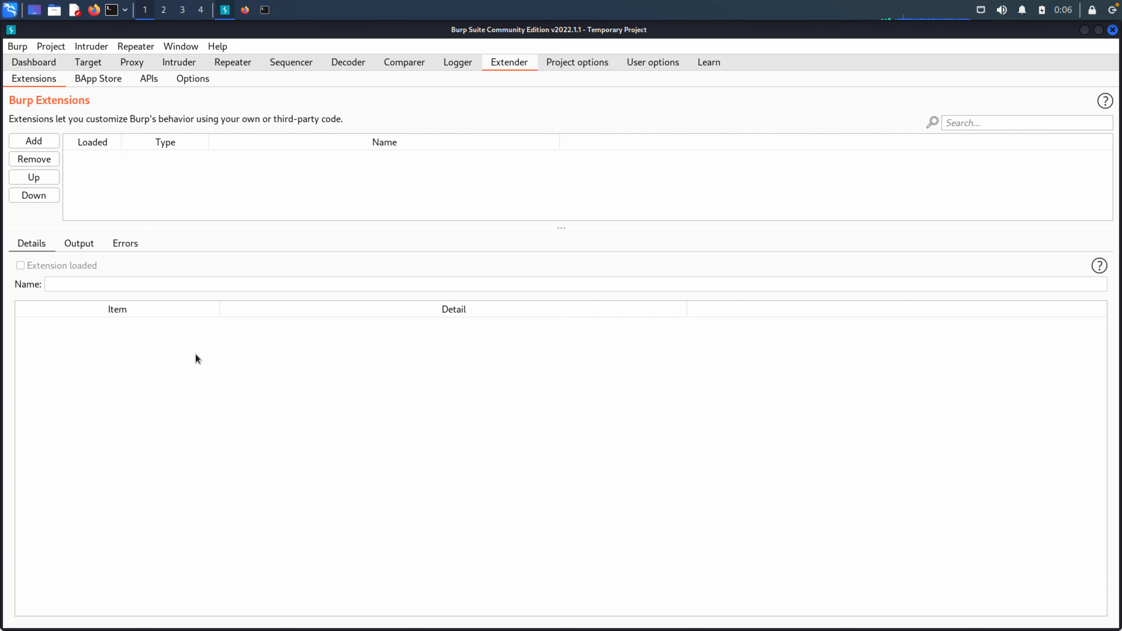
pyautogui.moveTo(548, 92)
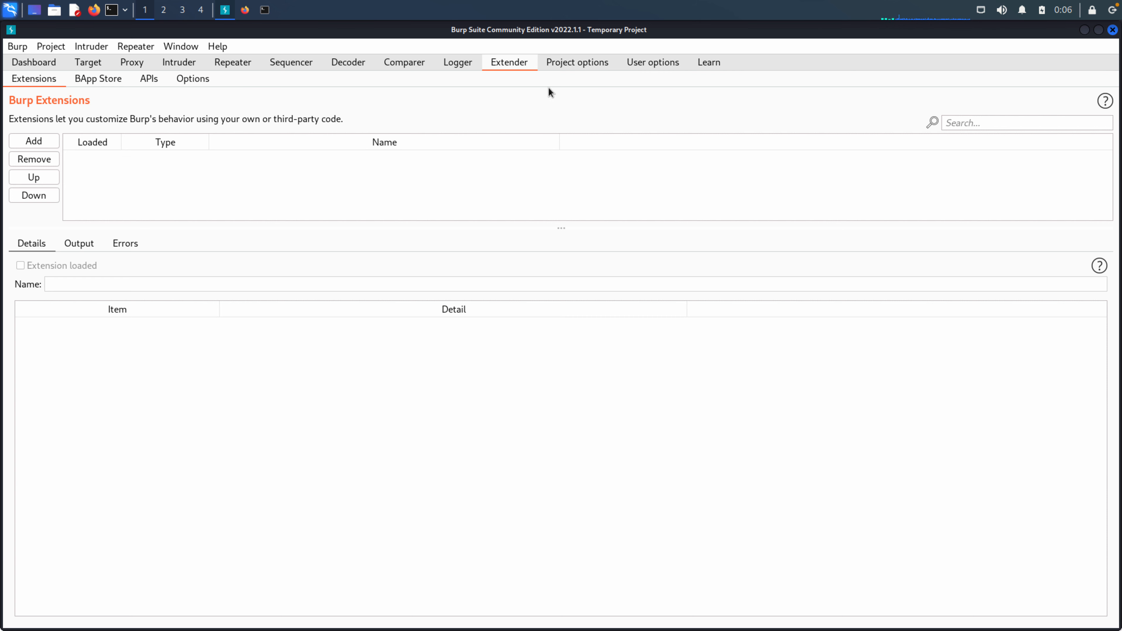
# Switch between User options and Project options, settling on User options.
pyautogui.click(653, 62)
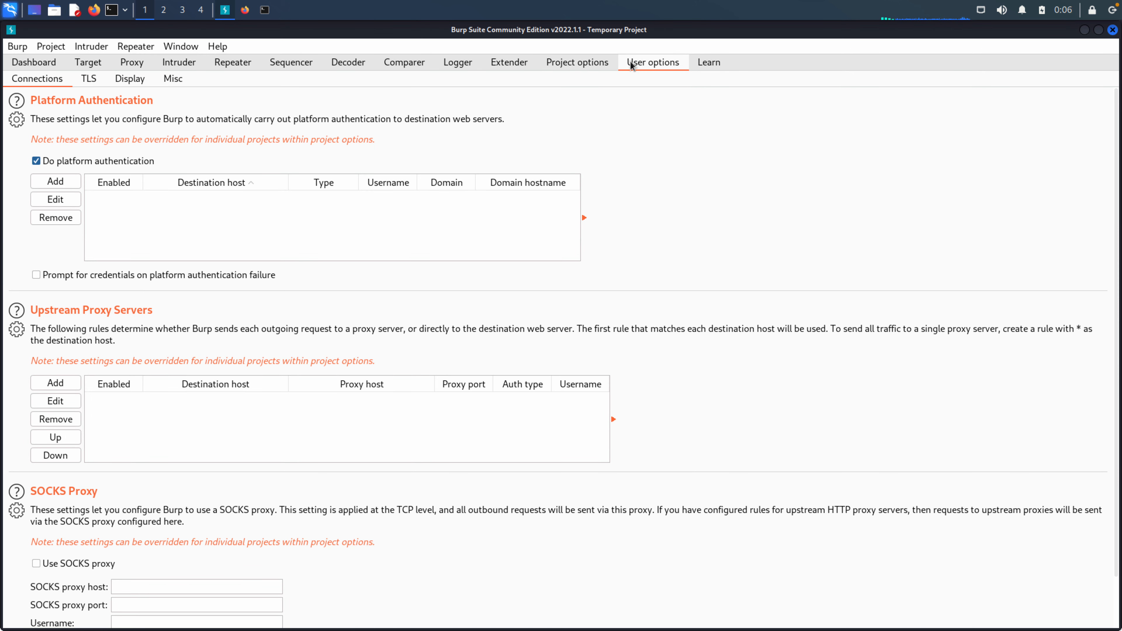
pyautogui.moveTo(584, 67)
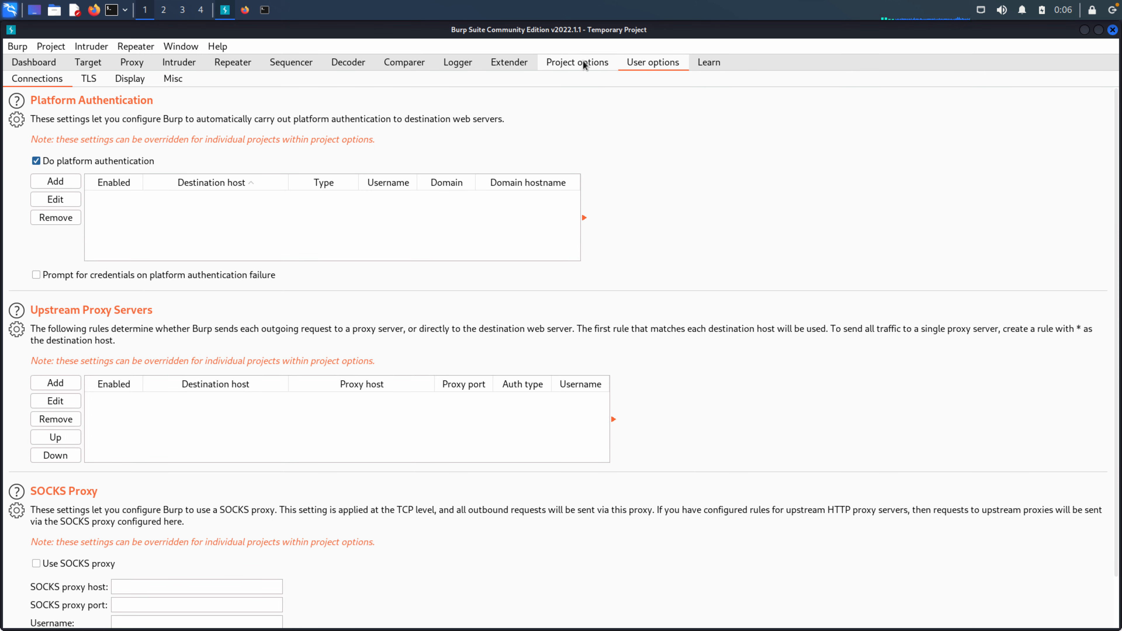
pyautogui.click(578, 62)
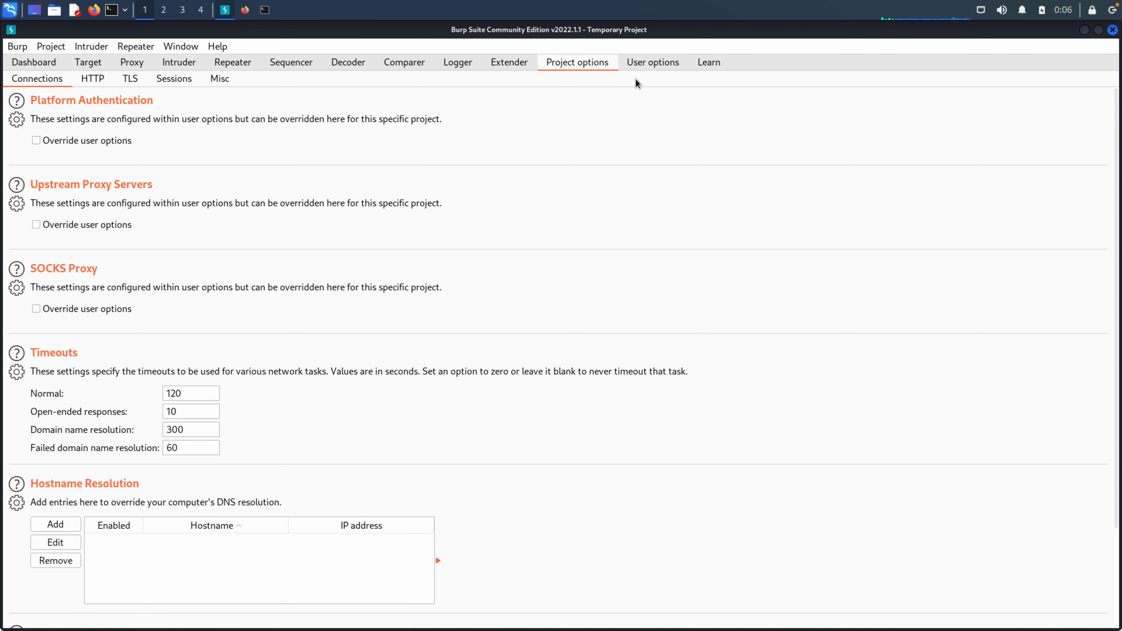
pyautogui.click(653, 62)
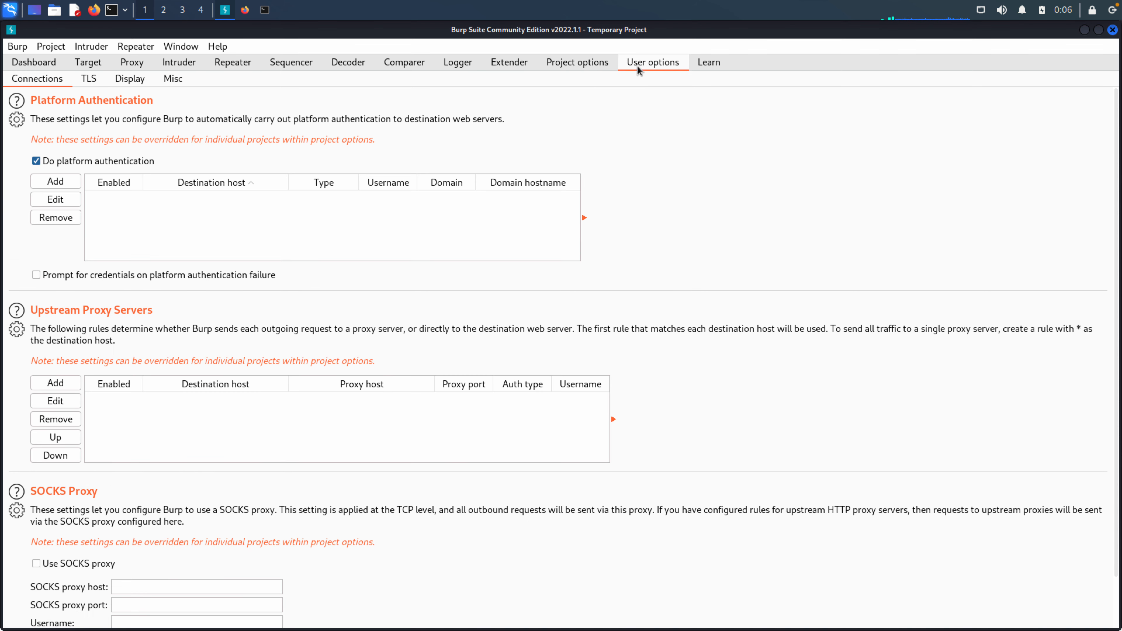
pyautogui.moveTo(207, 109)
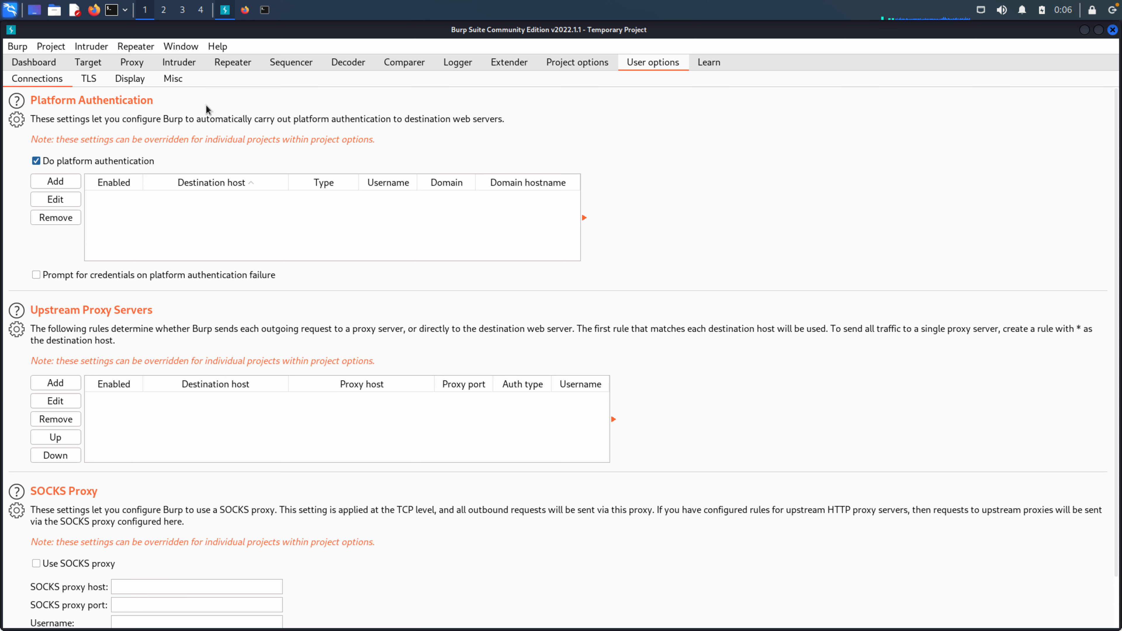
# Review the TLS and Misc settings, ending on Display with font size 16 and light theme.
pyautogui.click(88, 79)
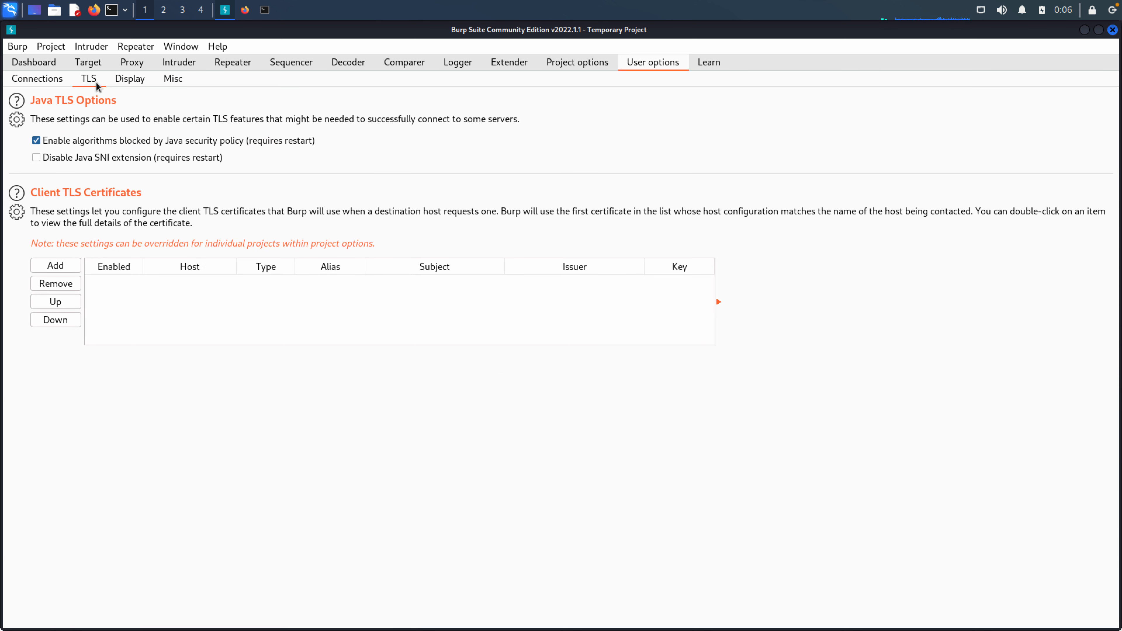
pyautogui.click(173, 78)
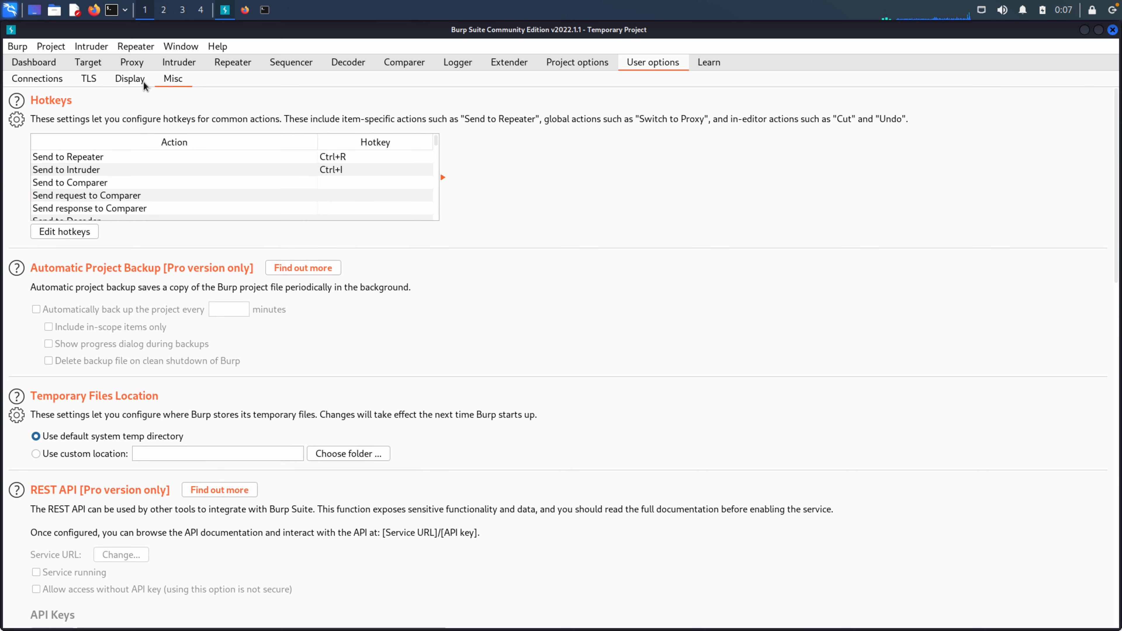
pyautogui.click(130, 79)
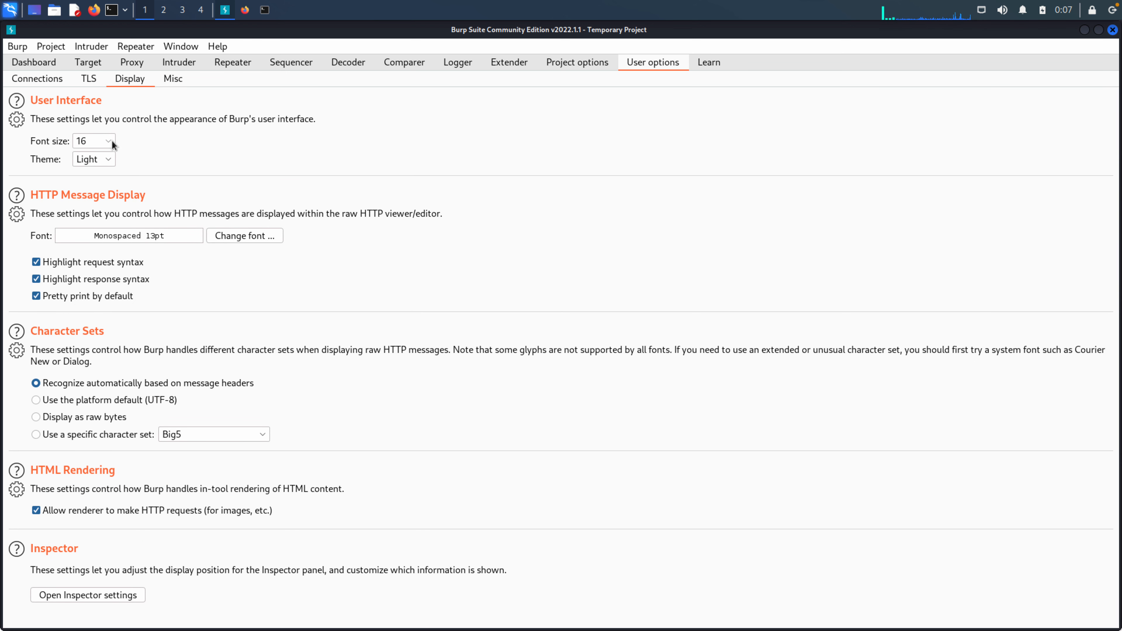
pyautogui.moveTo(159, 152)
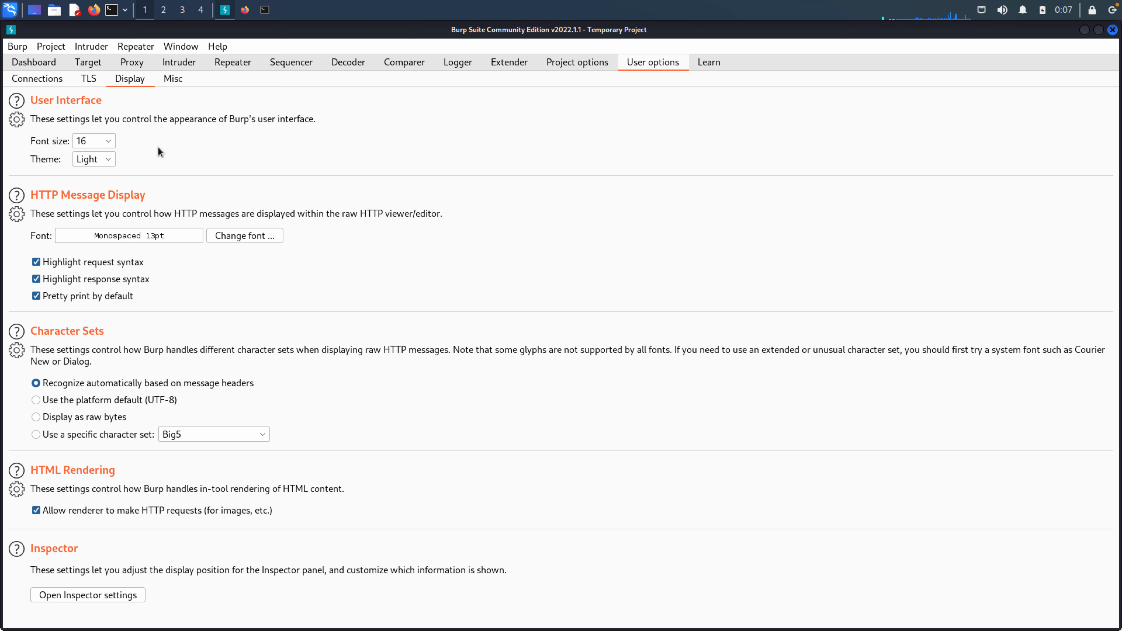
pyautogui.moveTo(811, 102)
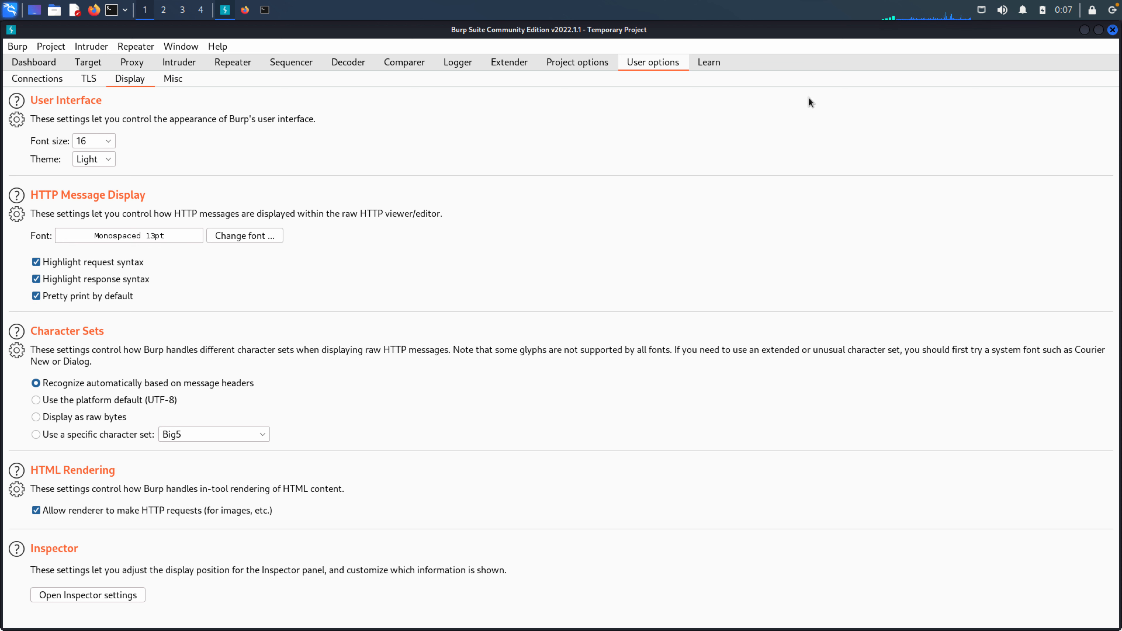
# Hide the Learn tab from the main tabs and return to the Proxy Intercept view.
pyautogui.click(709, 62)
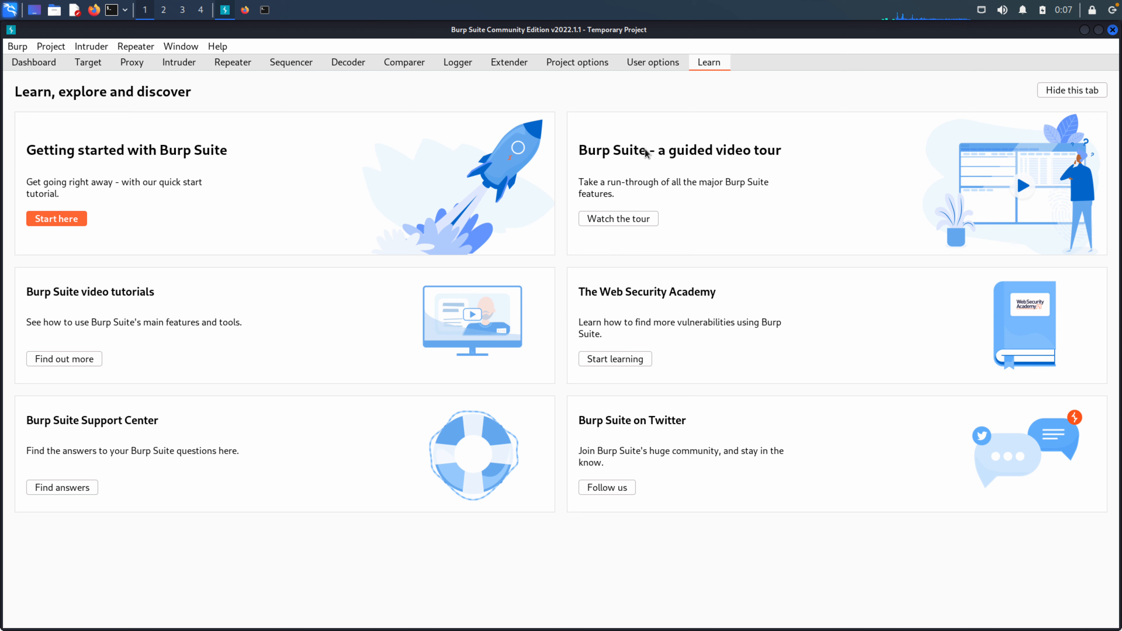
pyautogui.moveTo(1067, 96)
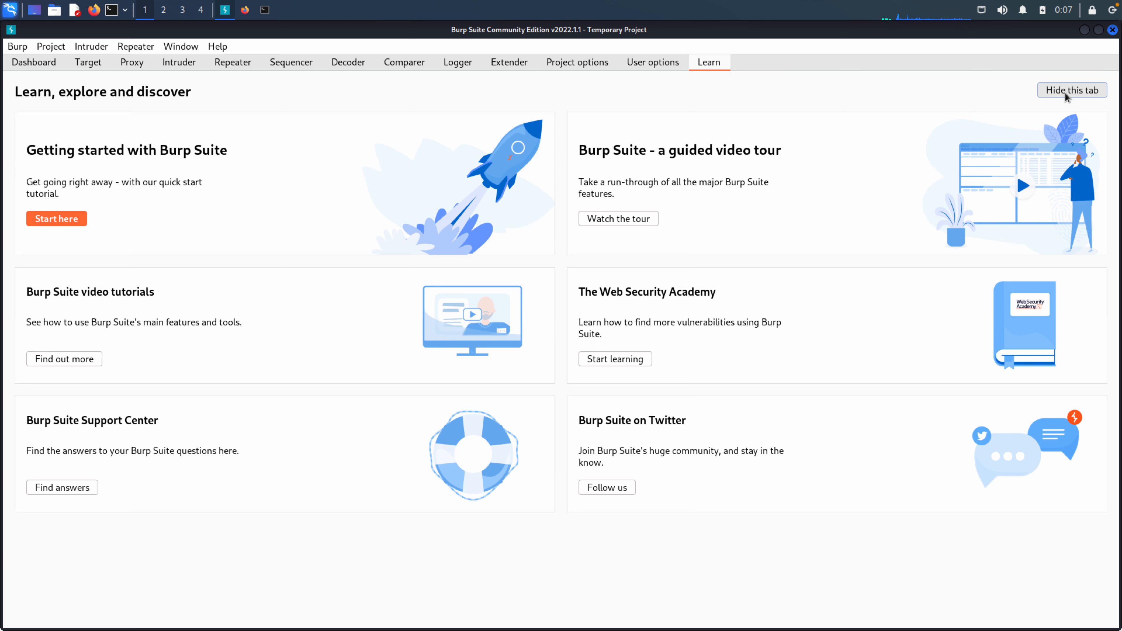
pyautogui.click(654, 62)
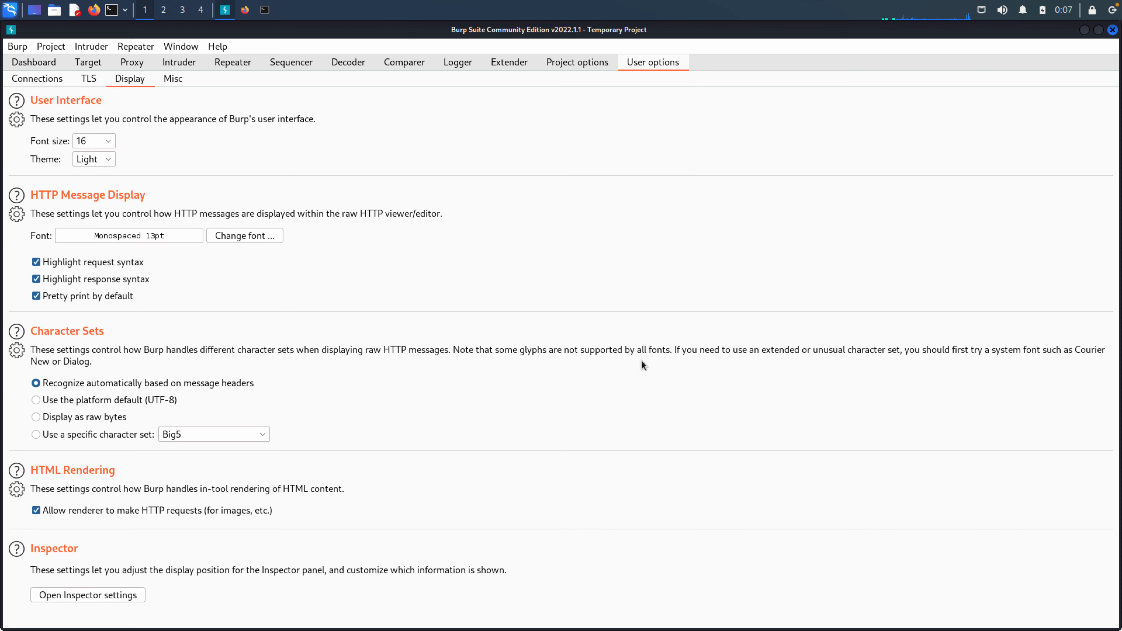
pyautogui.moveTo(647, 344)
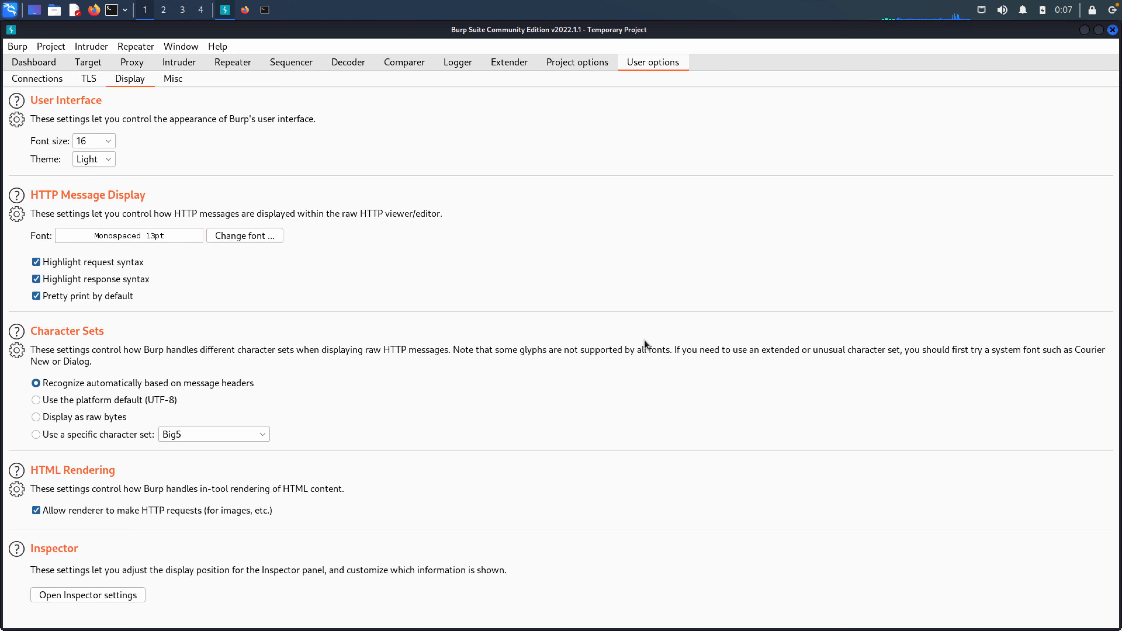
pyautogui.click(131, 62)
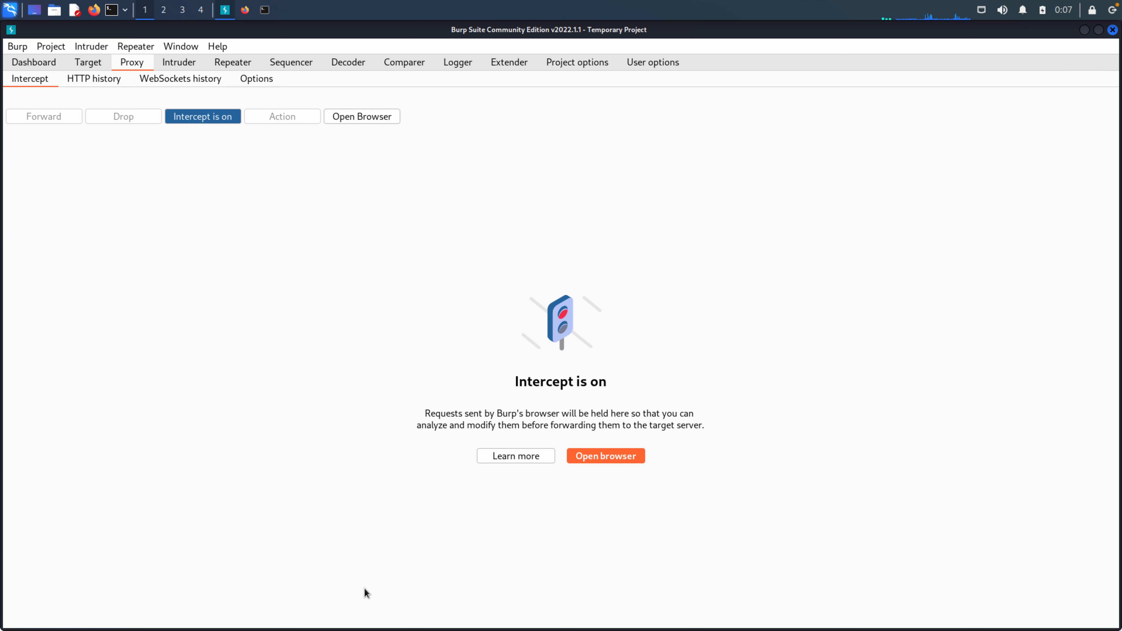